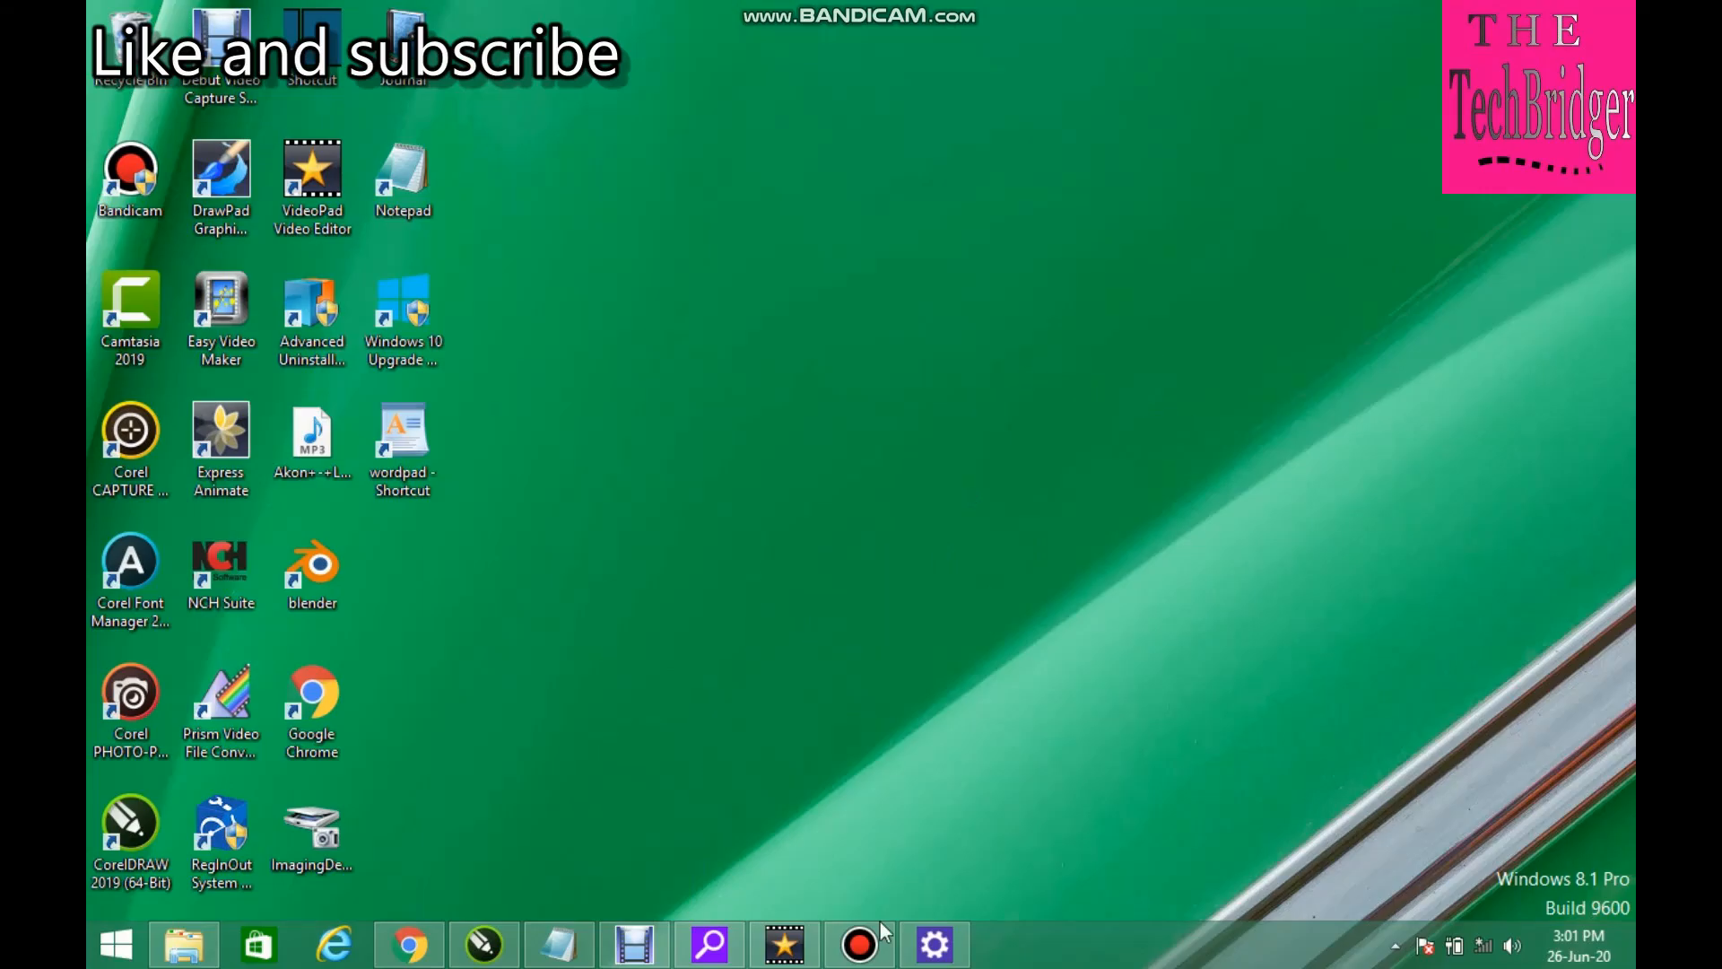
- Bring up the Bandicam recorder from the taskbar to start a full-screen recording
click(860, 944)
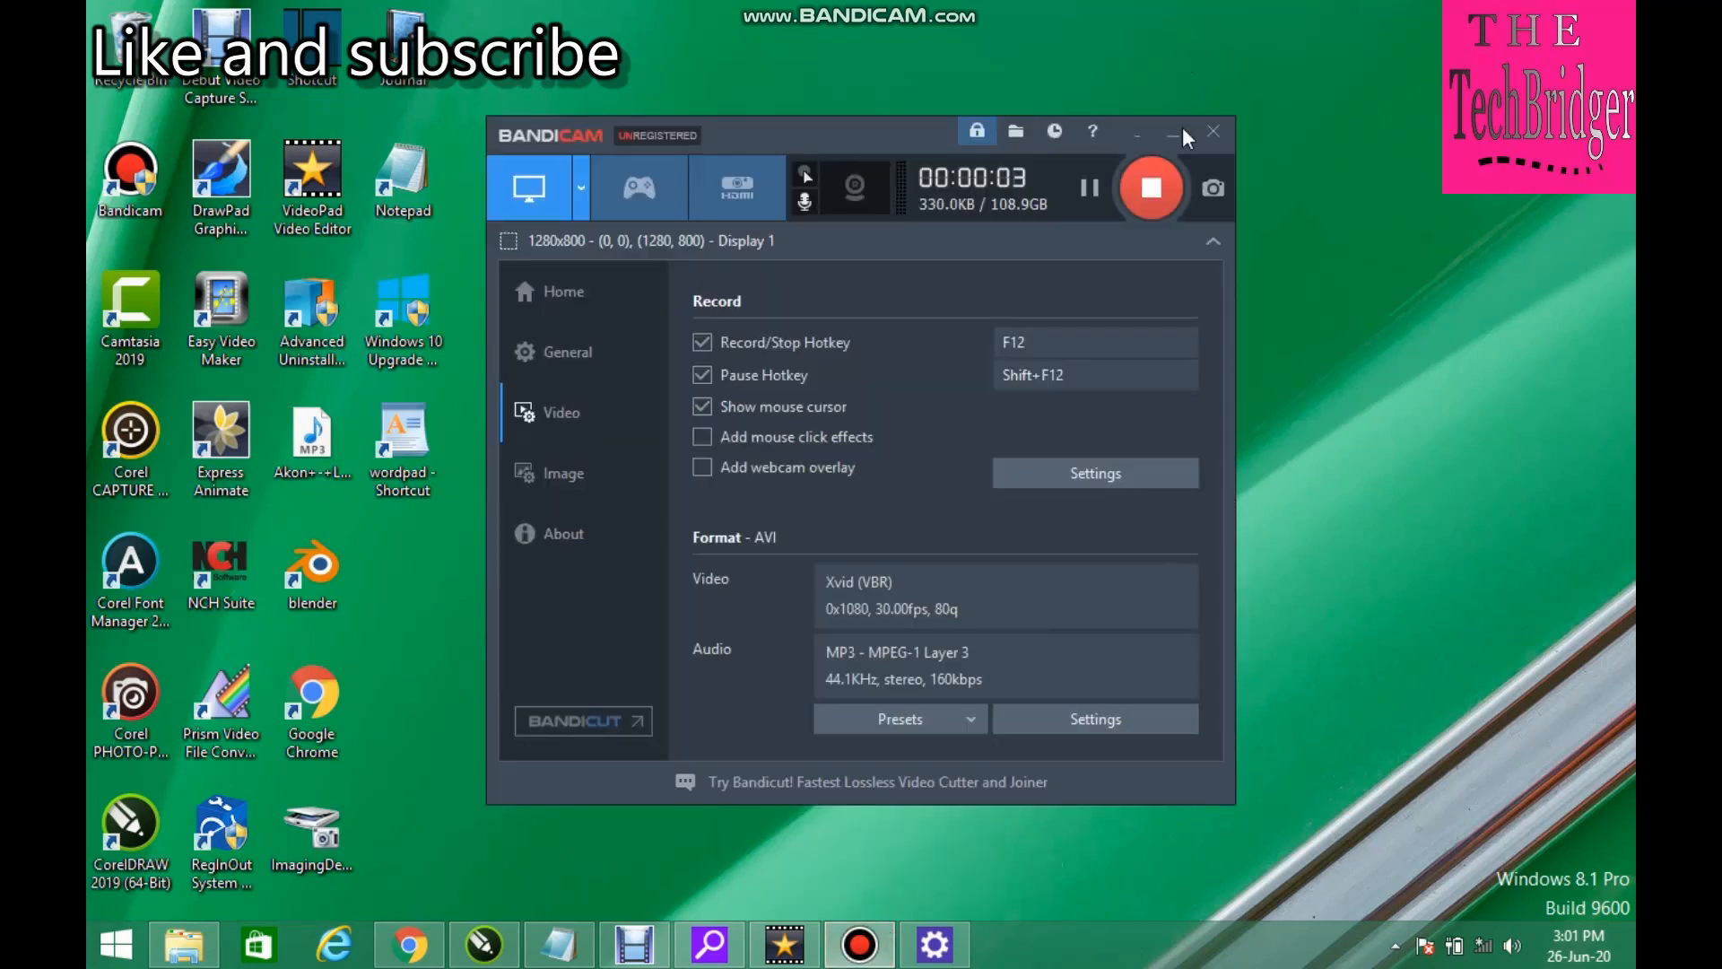
- Minimize the Bandicam window so the desktop and Notepad code are reachable
click(1172, 132)
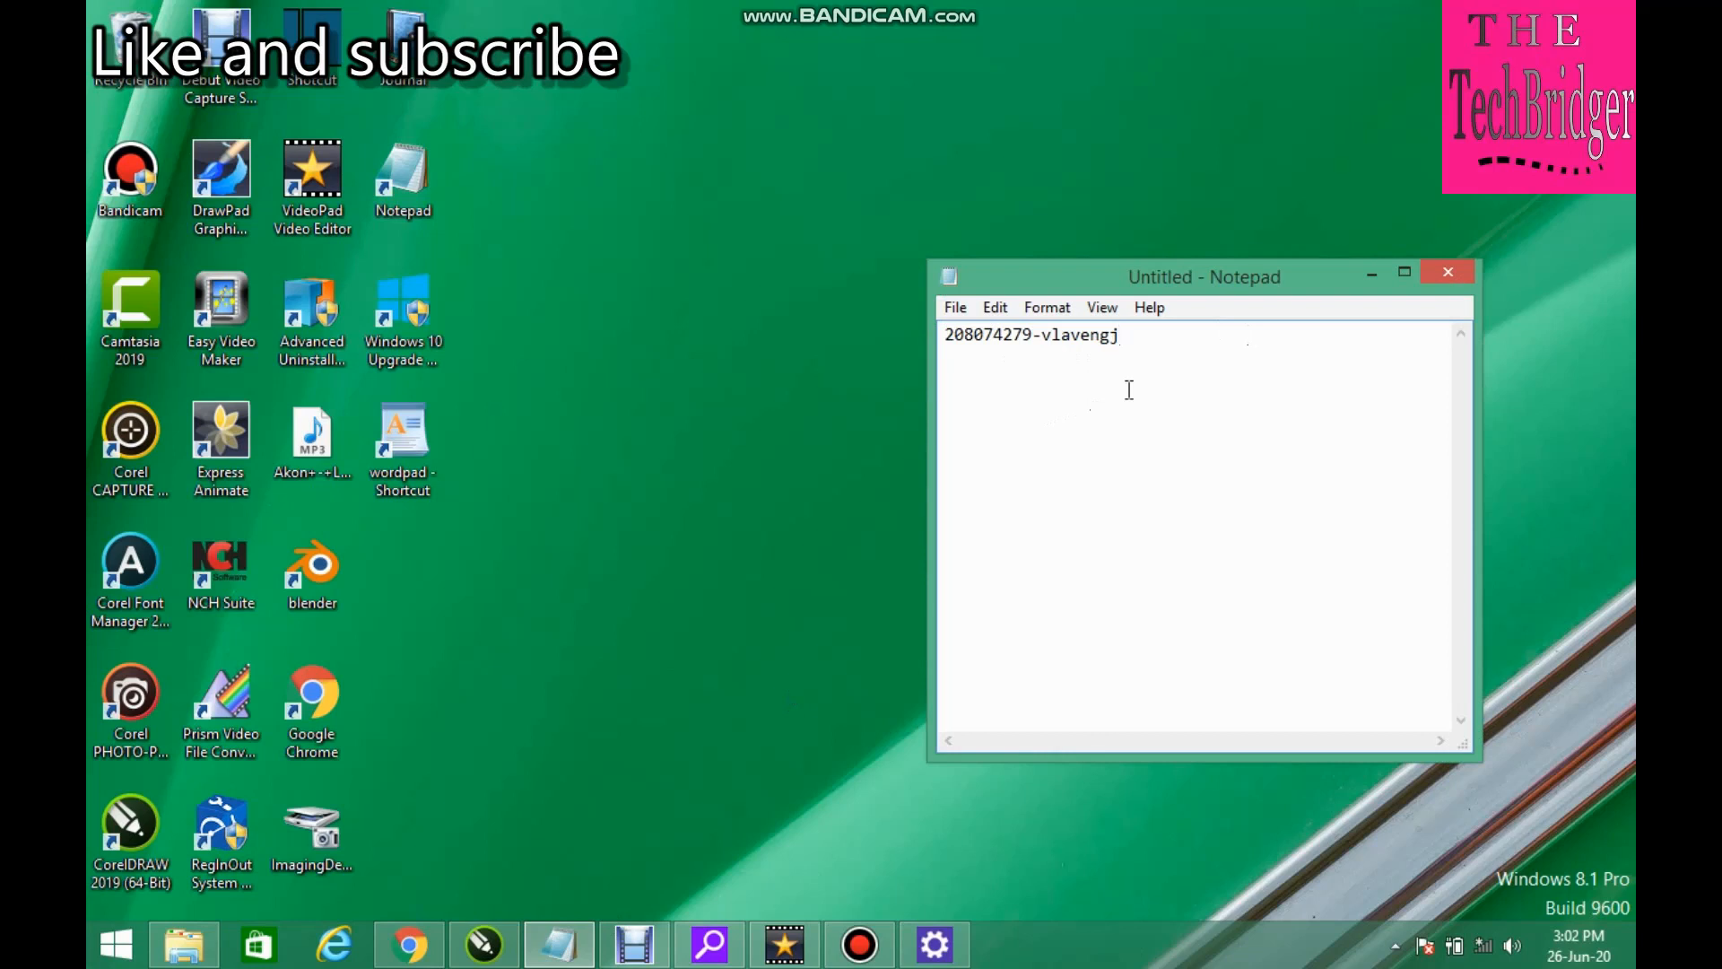
mouse_move(402, 182)
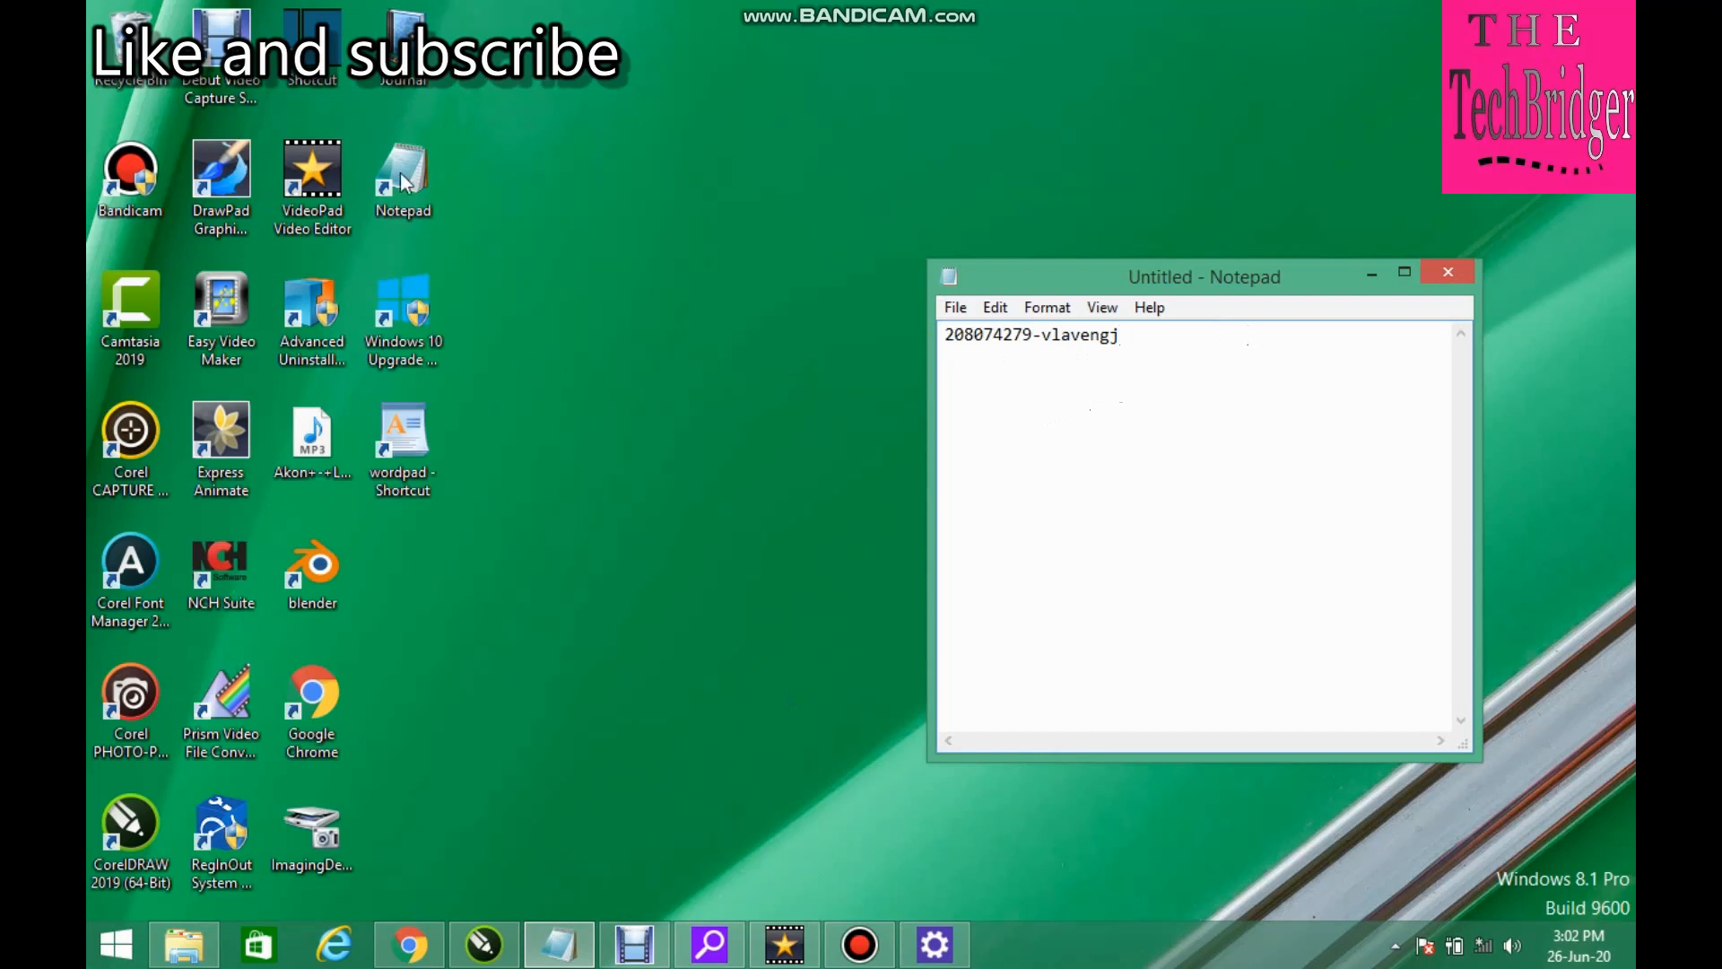
mouse_move(844, 735)
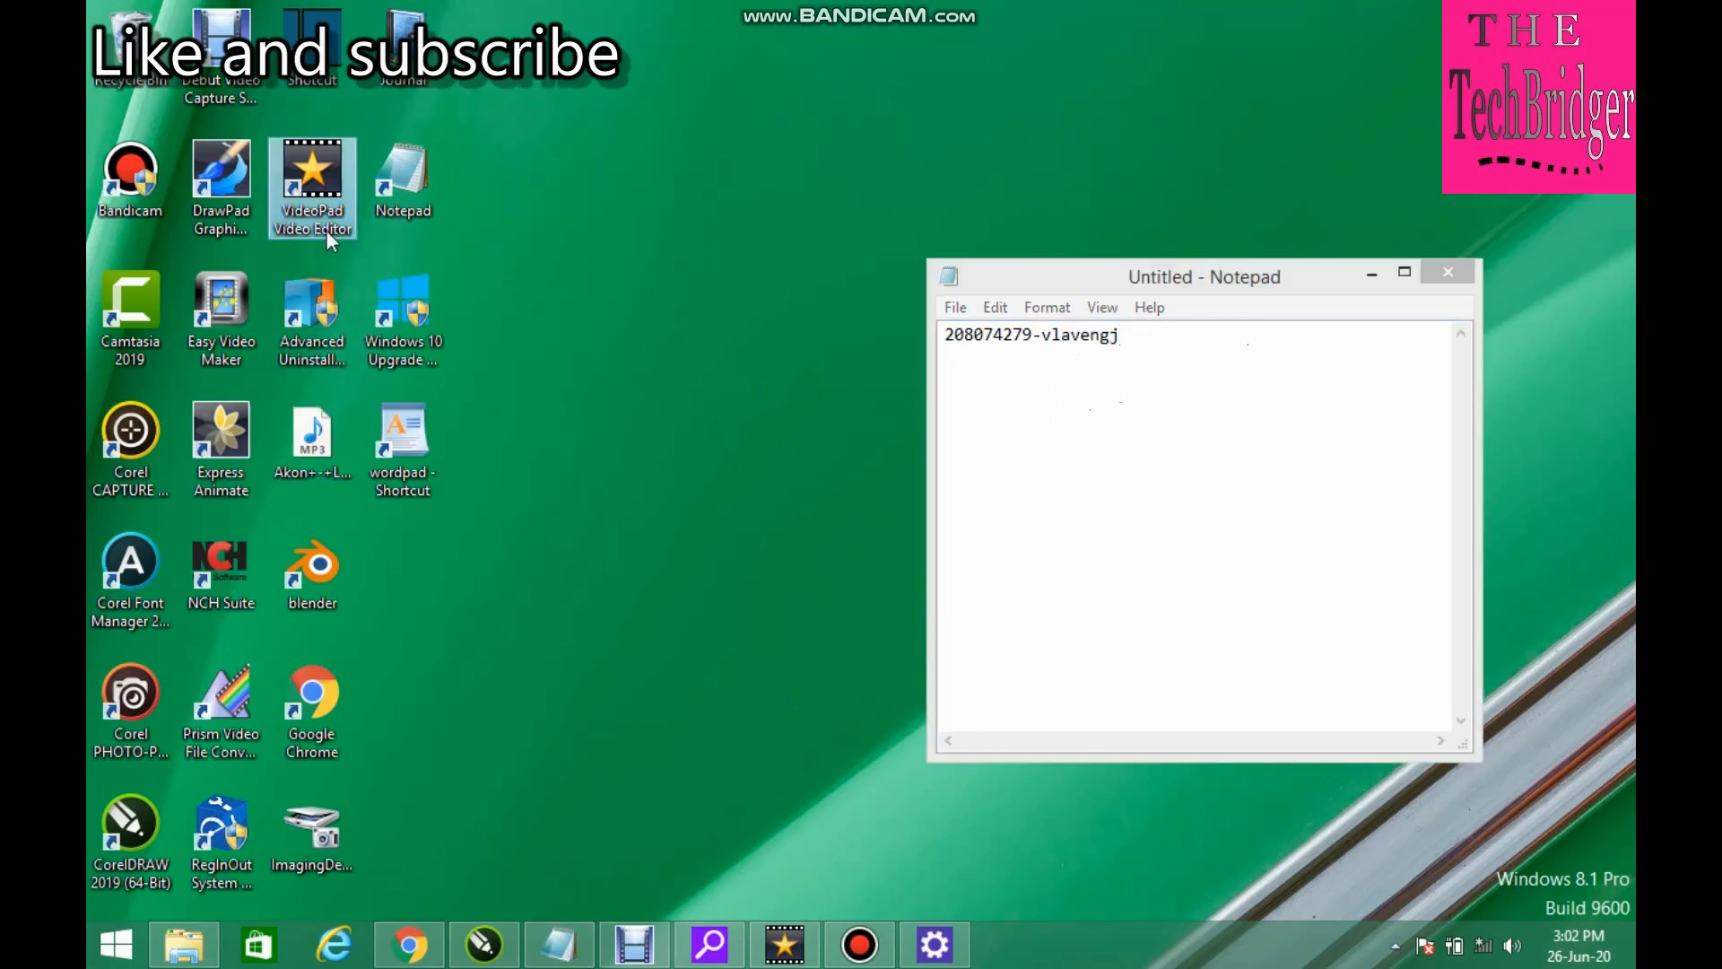
mouse_move(313, 187)
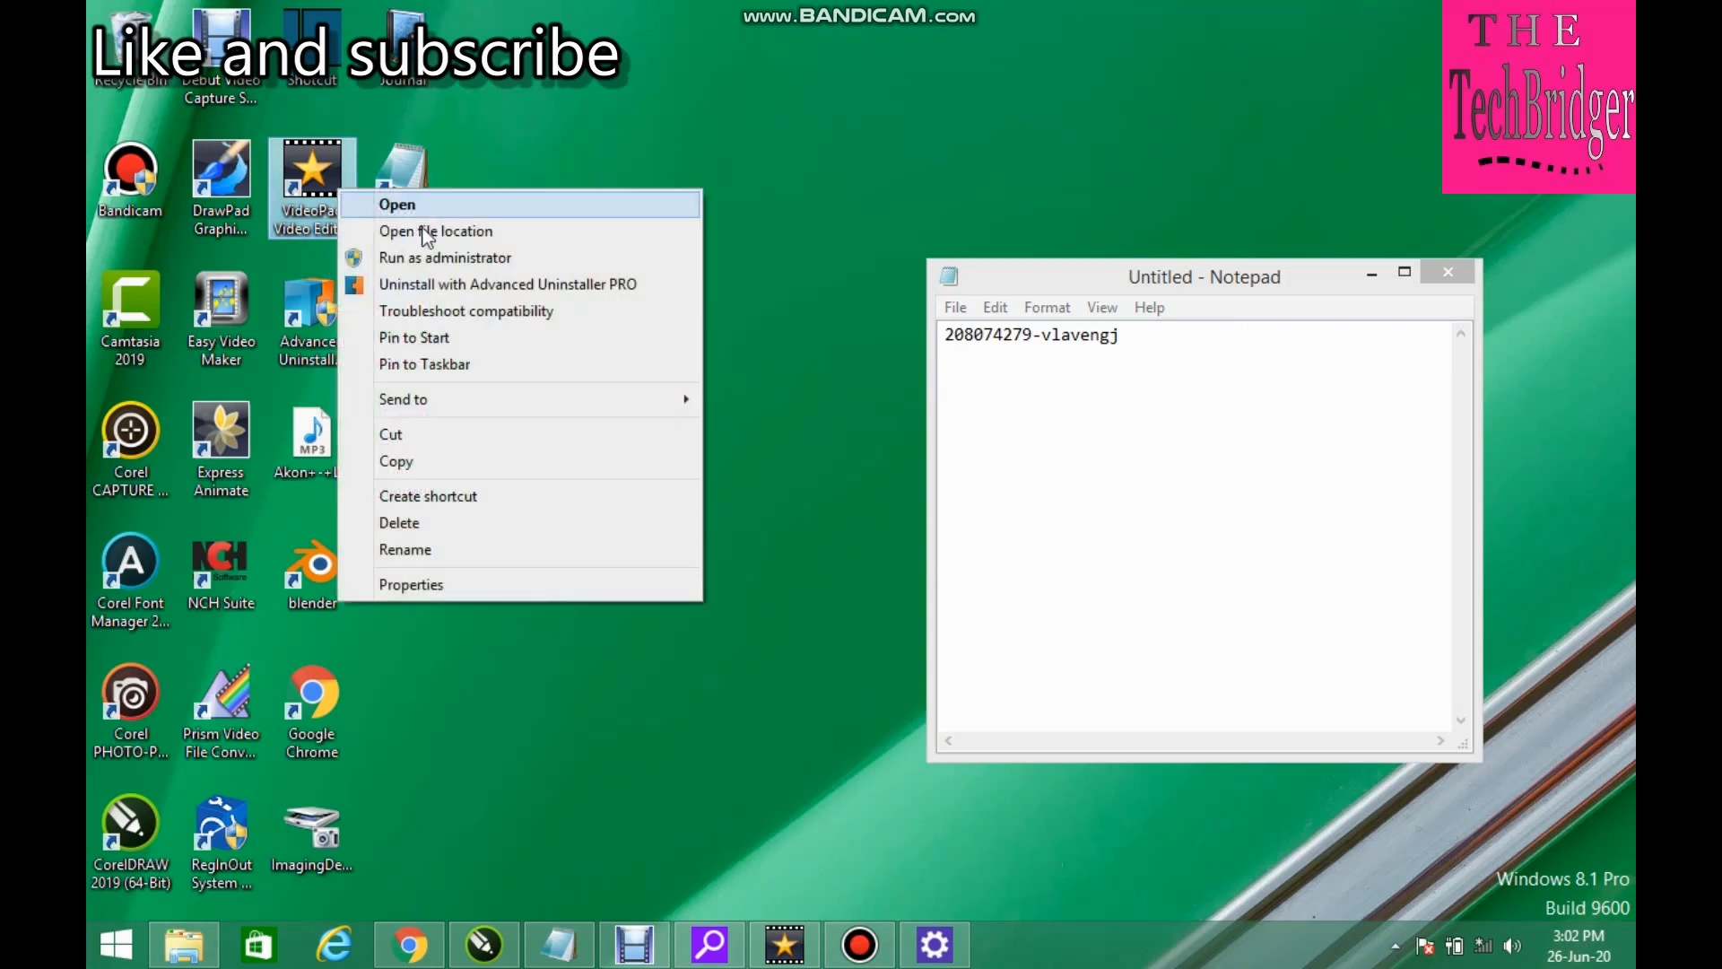
- Launch VideoPad, bring up Register VideoPad..., and show edit options for the selected code in Notepad
click(397, 204)
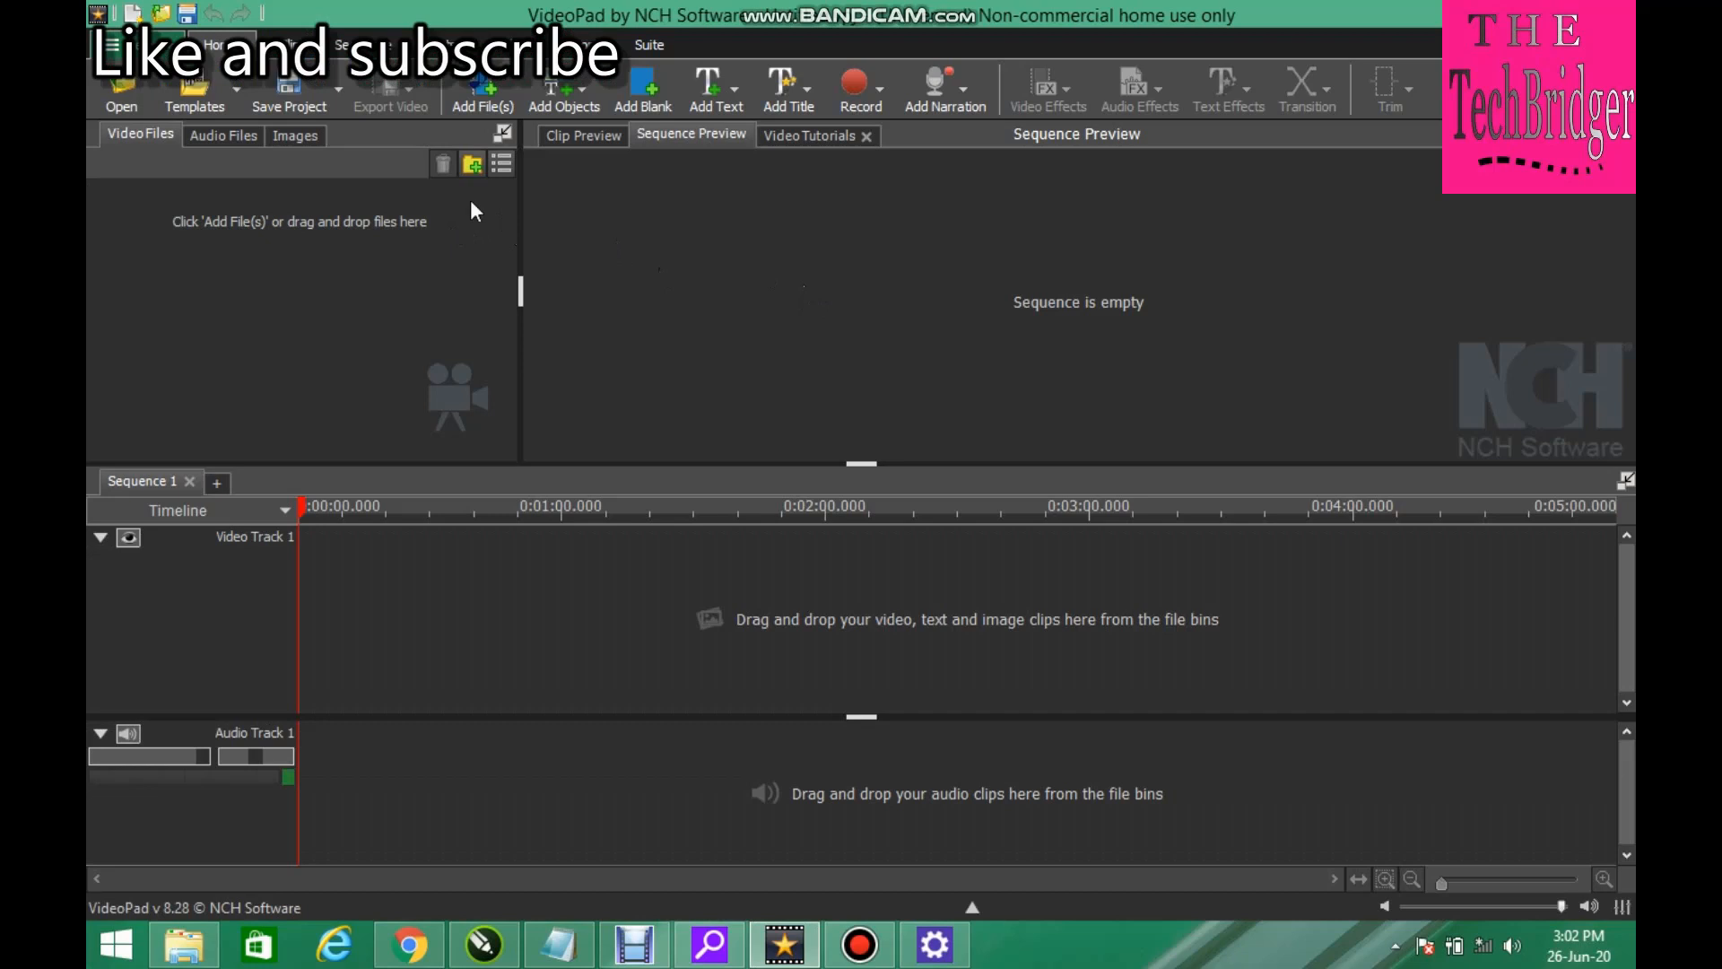
mouse_move(662, 209)
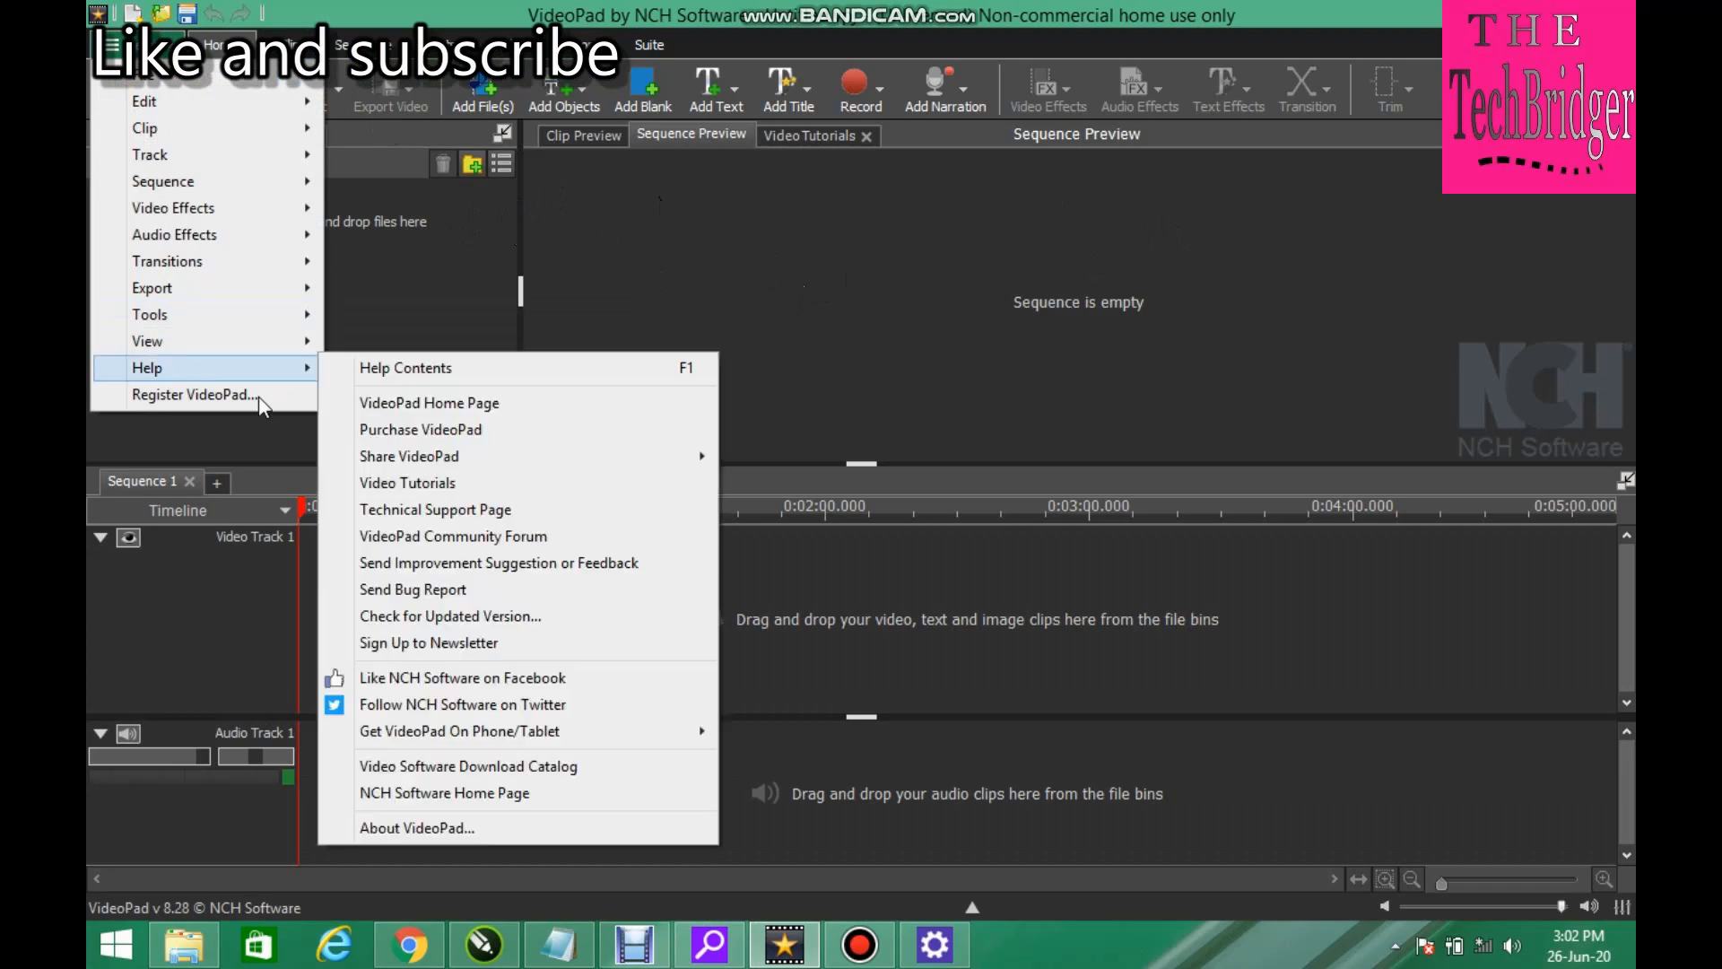
click(194, 395)
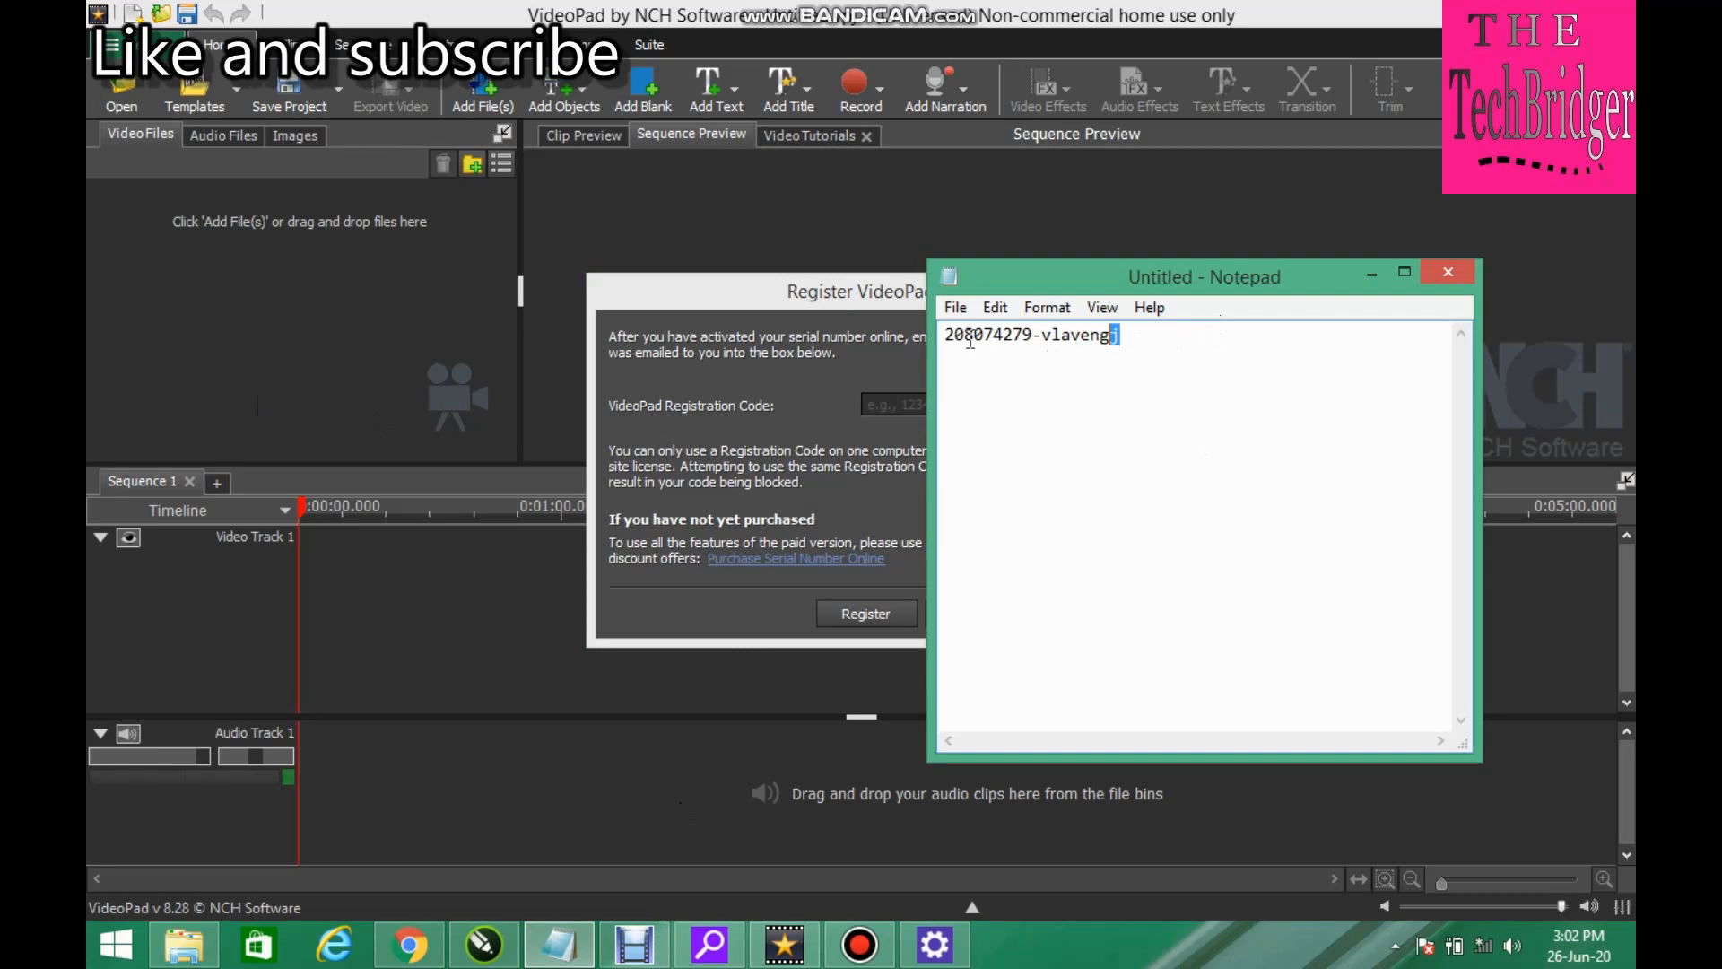
right_click(1033, 335)
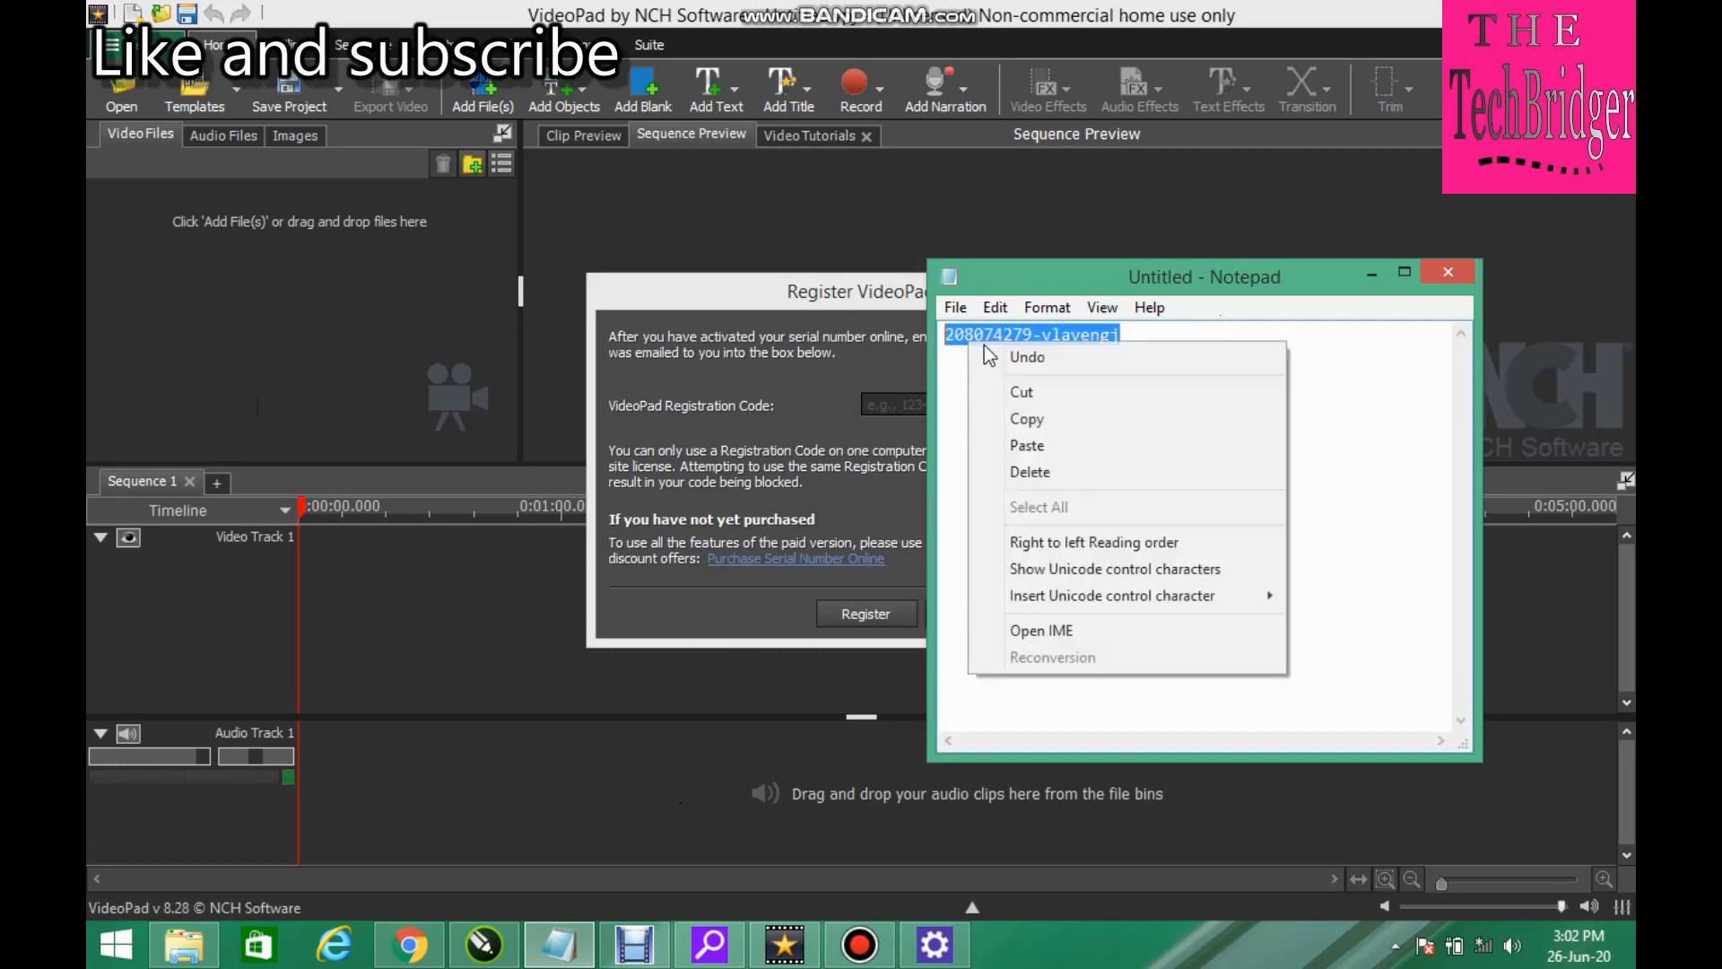
click(910, 447)
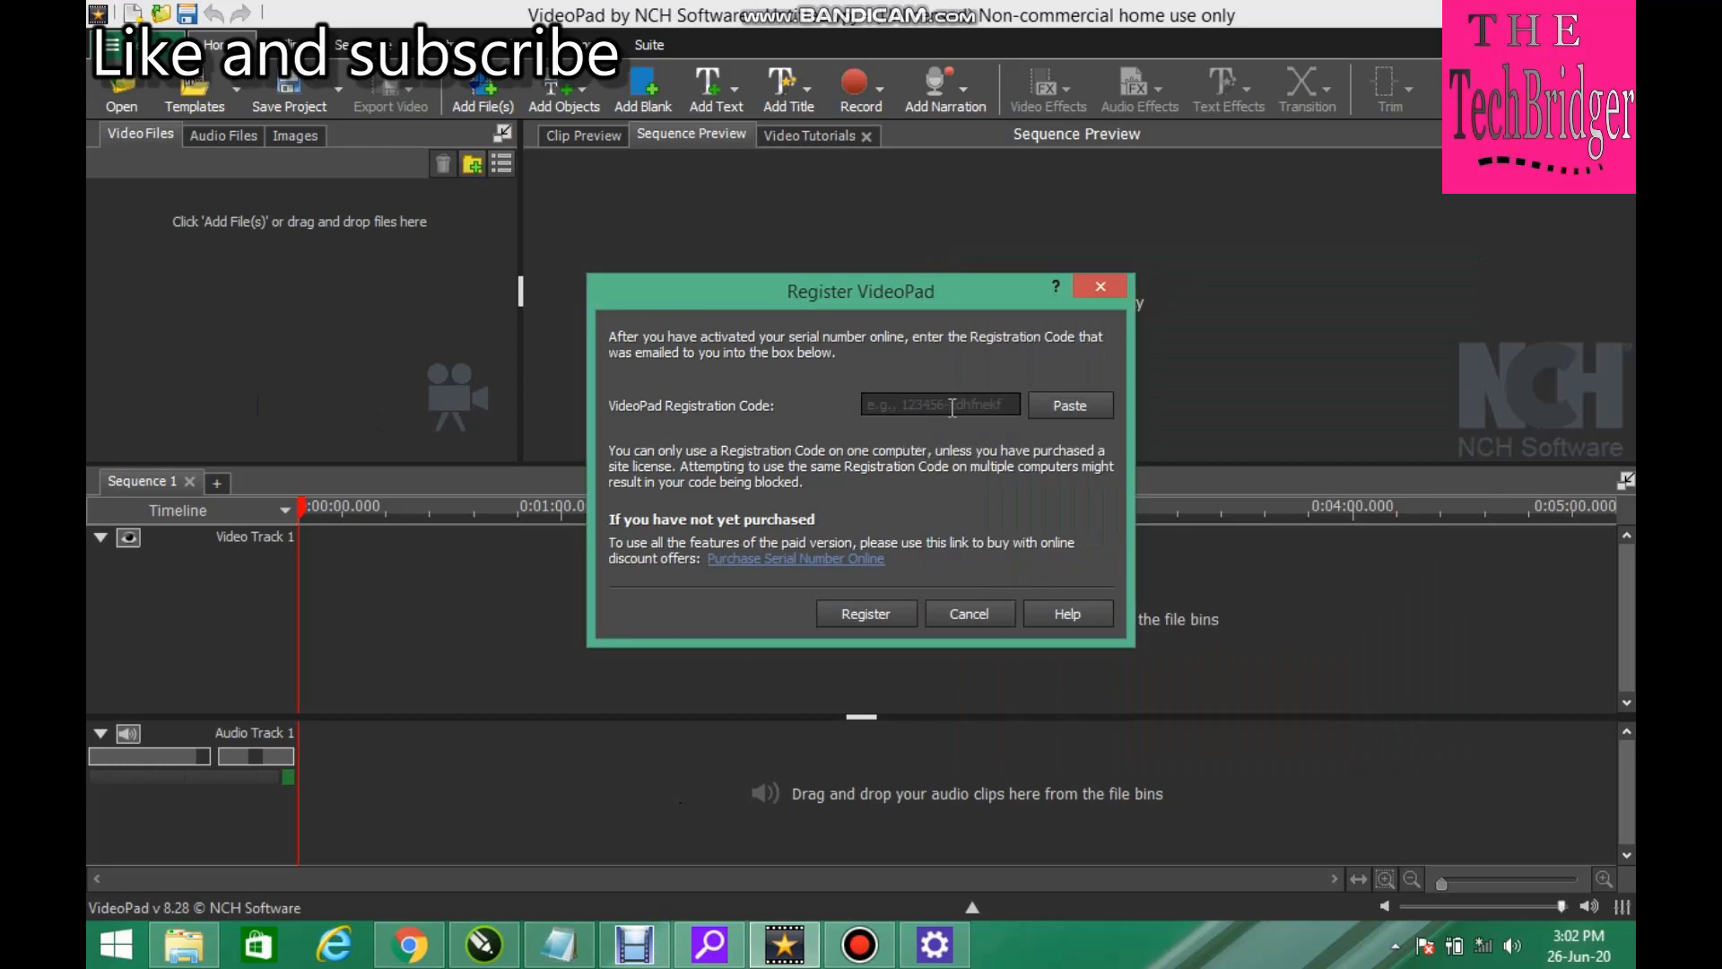
click(1068, 405)
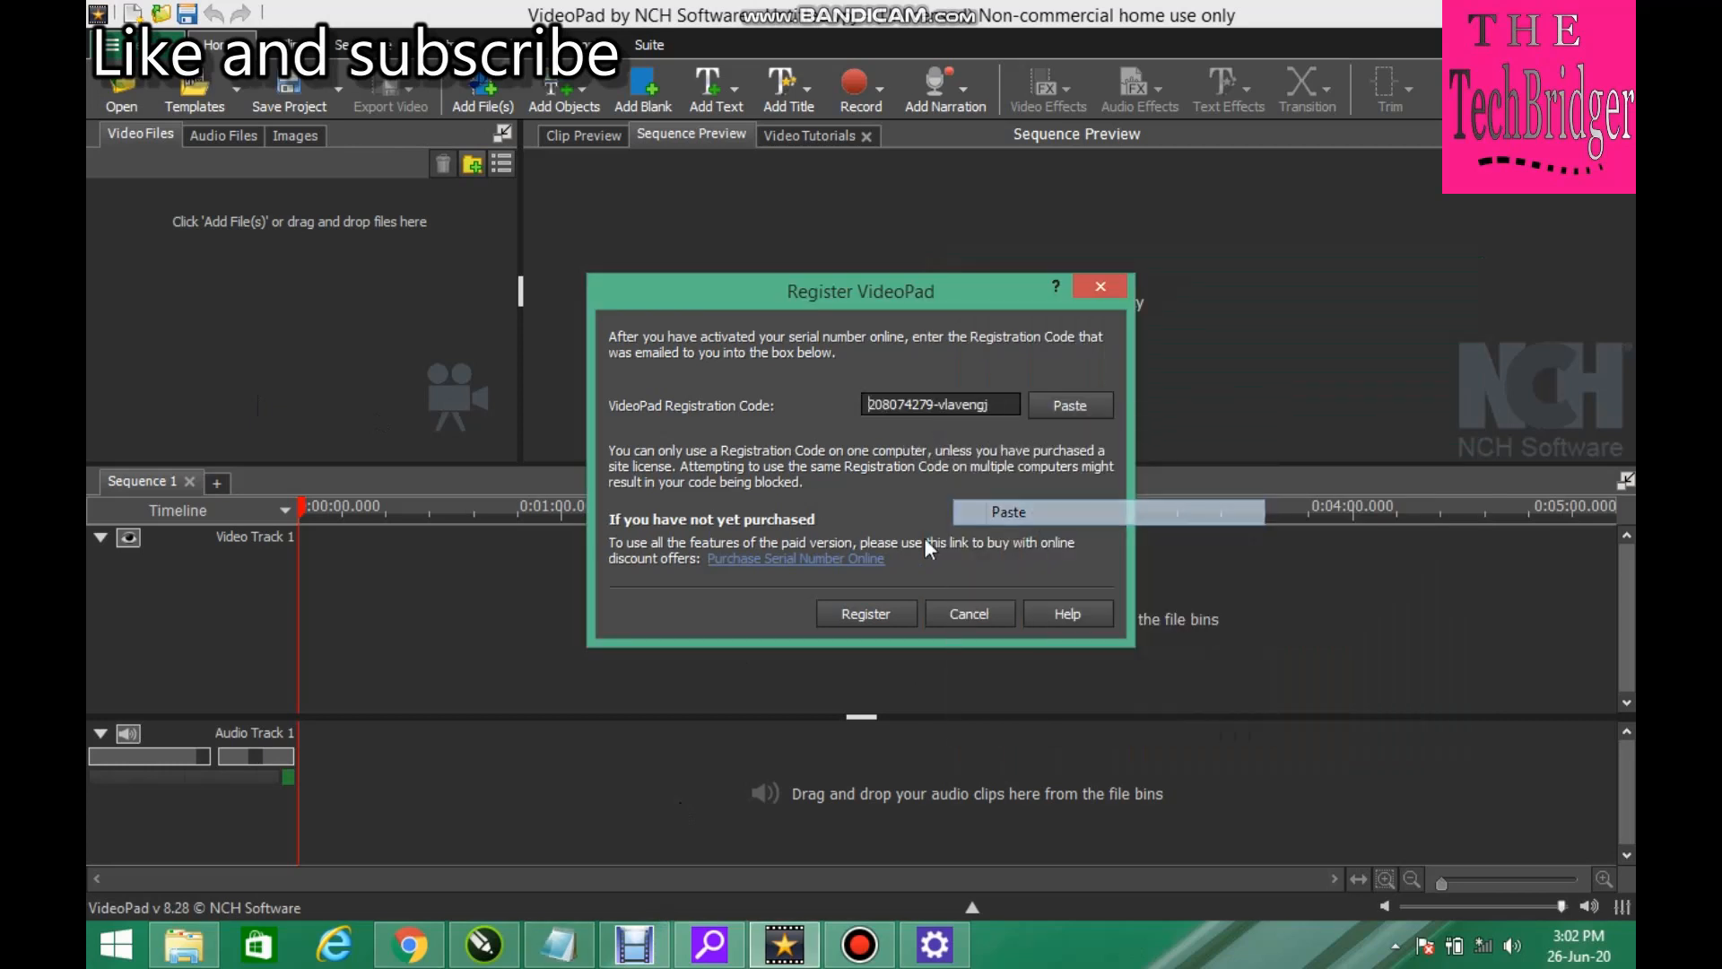
click(865, 613)
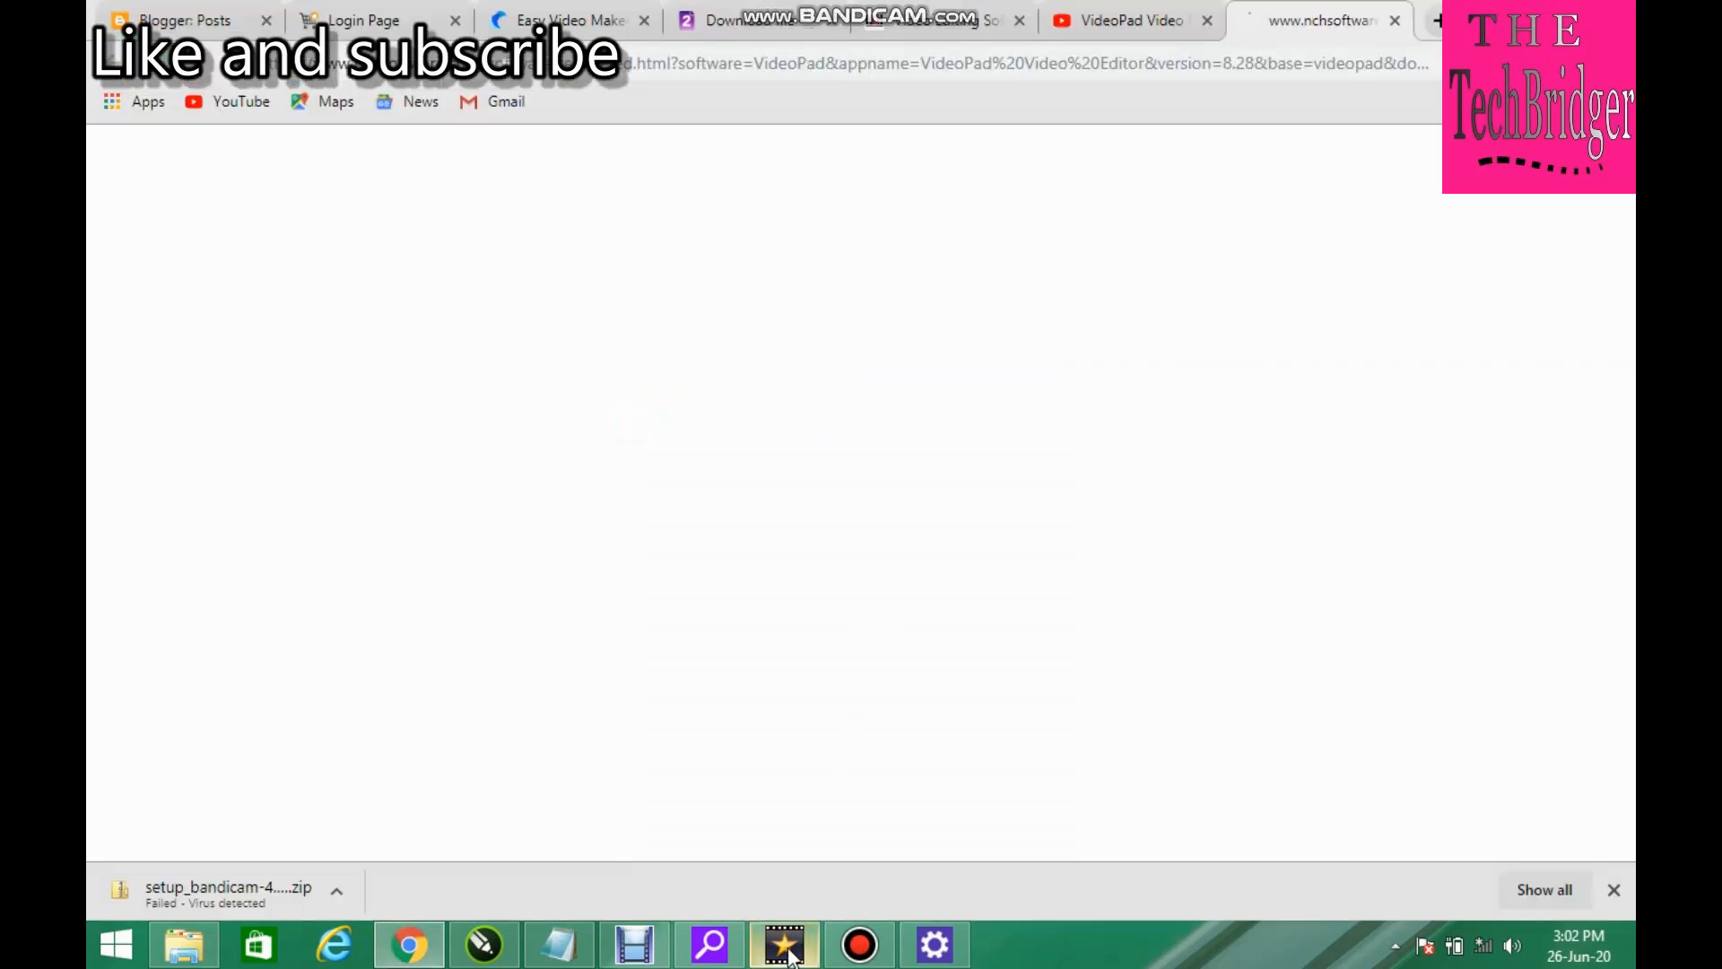
click(783, 943)
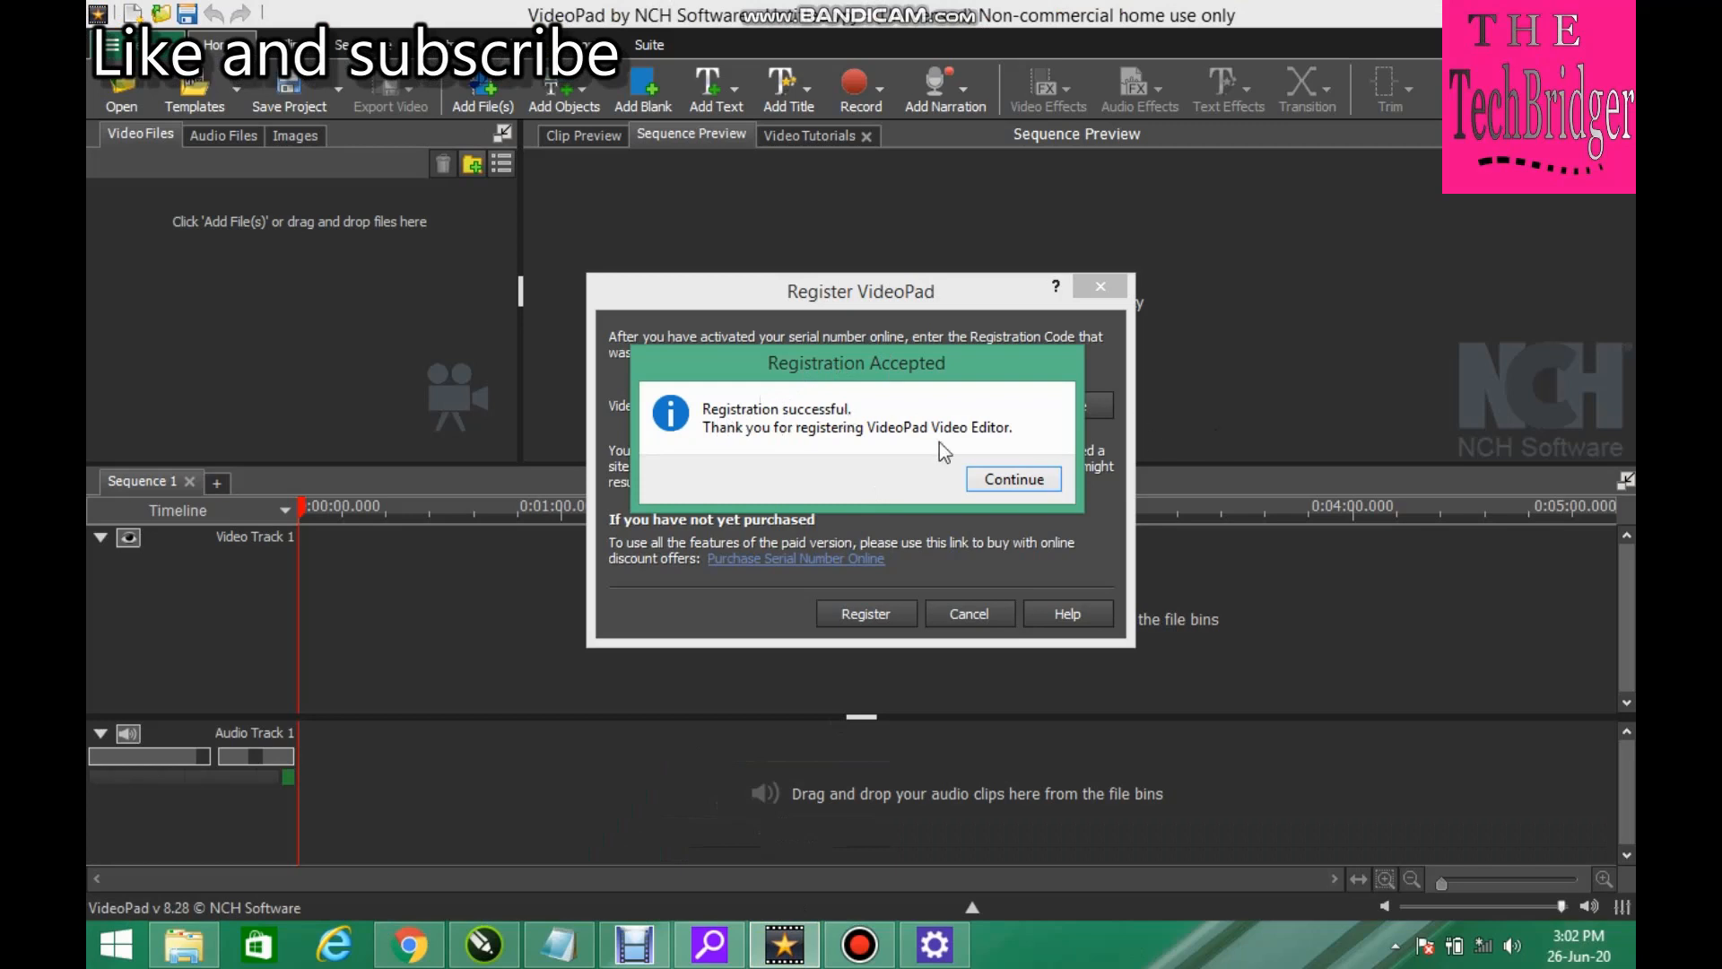
click(1012, 479)
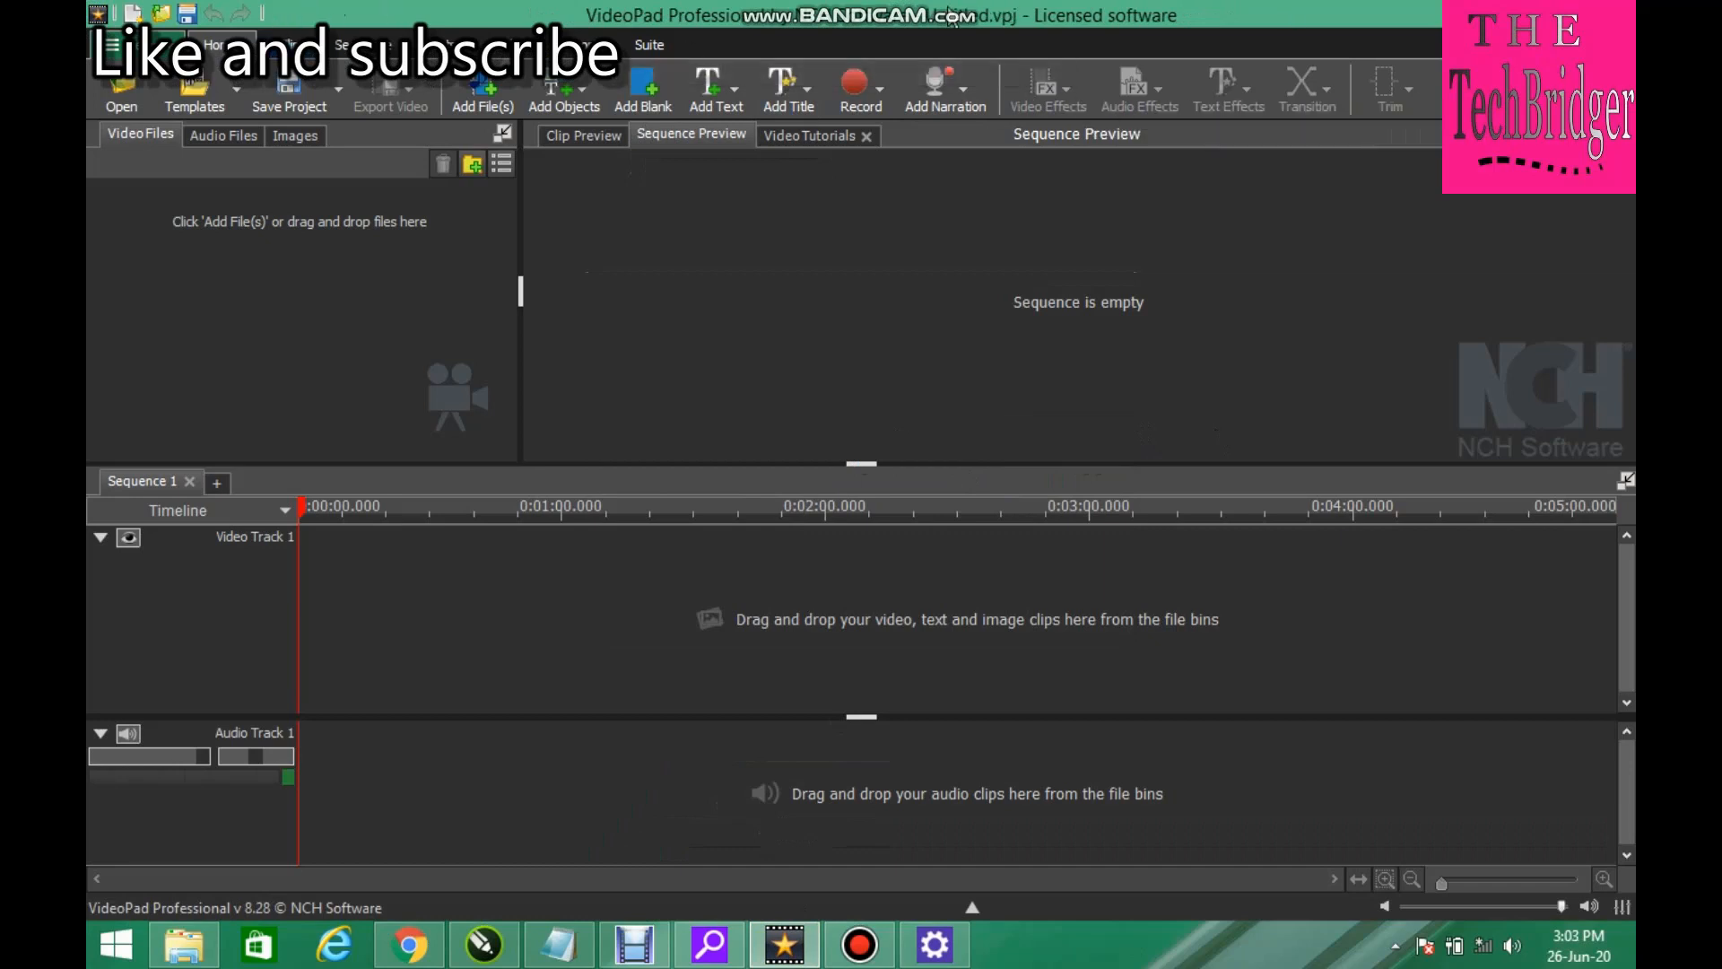
mouse_move(1173, 15)
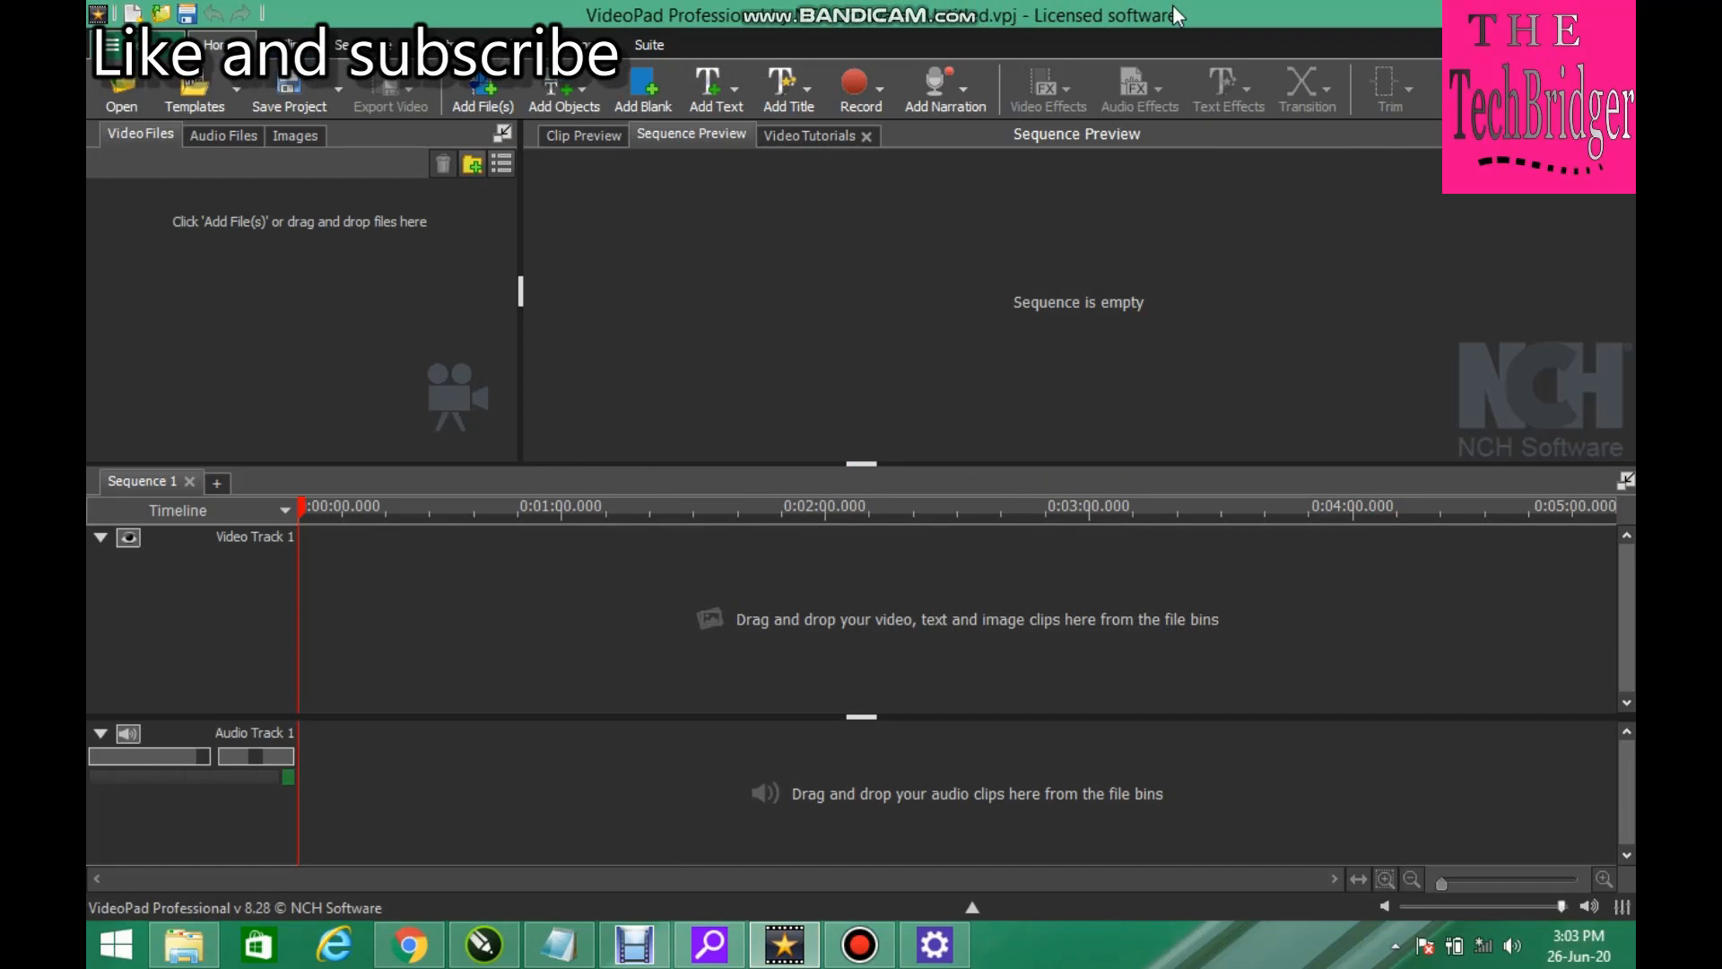
mouse_move(122, 89)
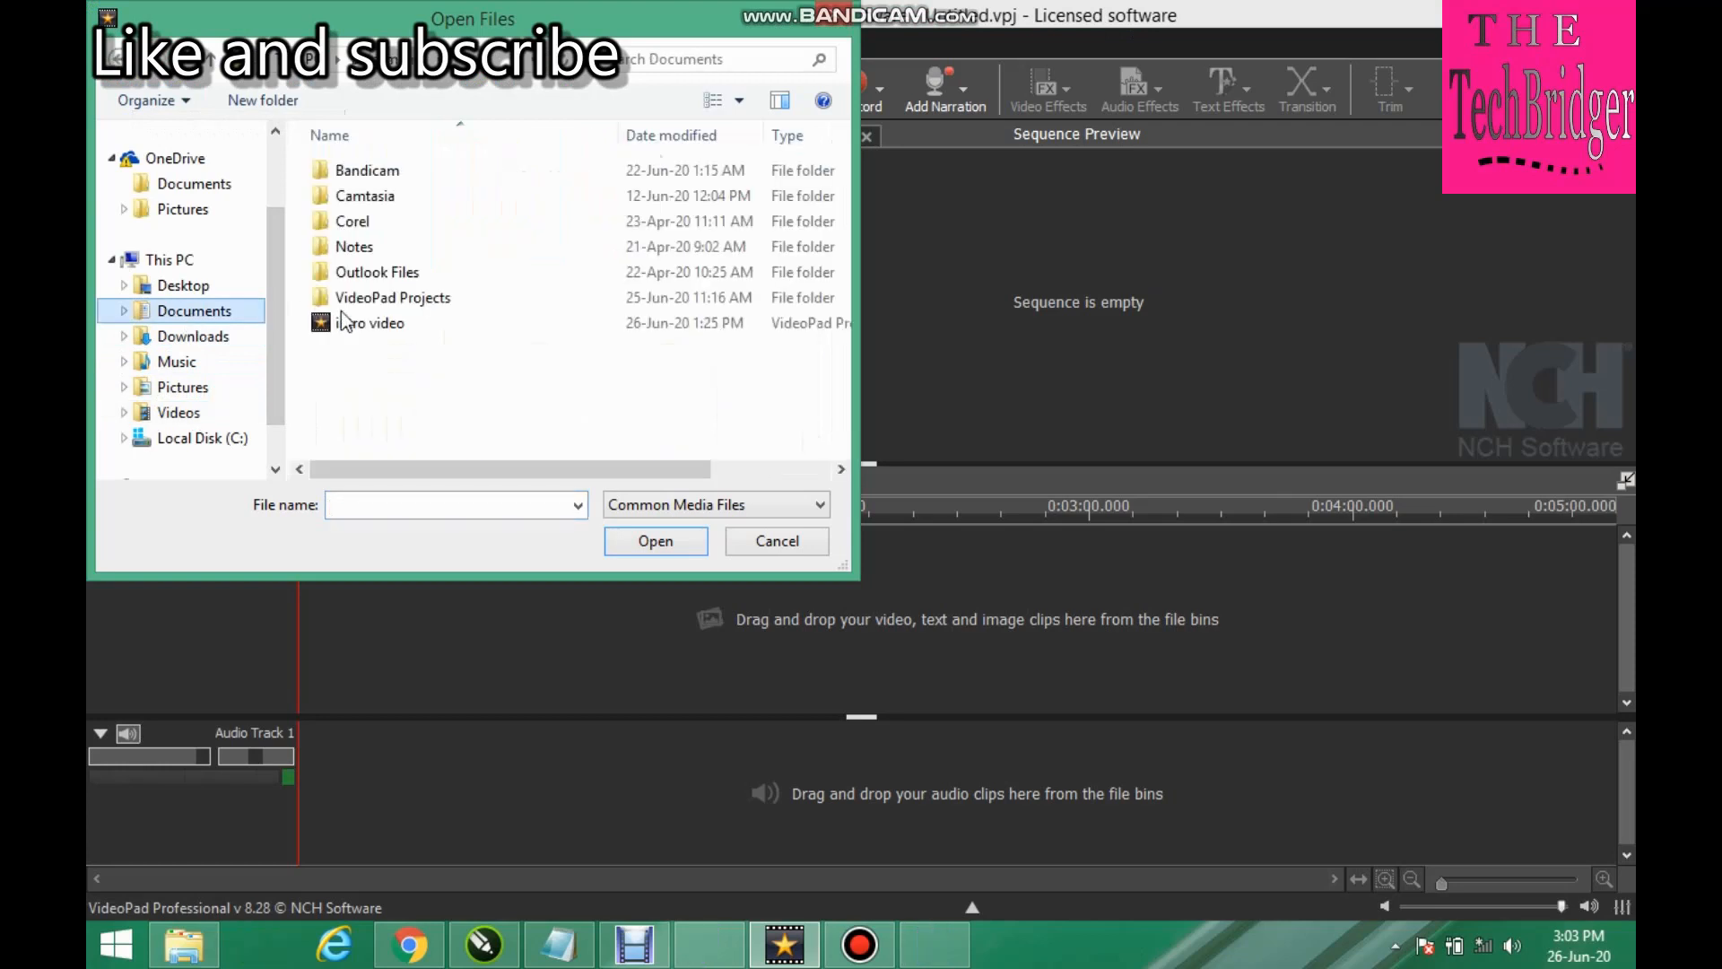
- Open the 'intro video' project from Documents
click(370, 322)
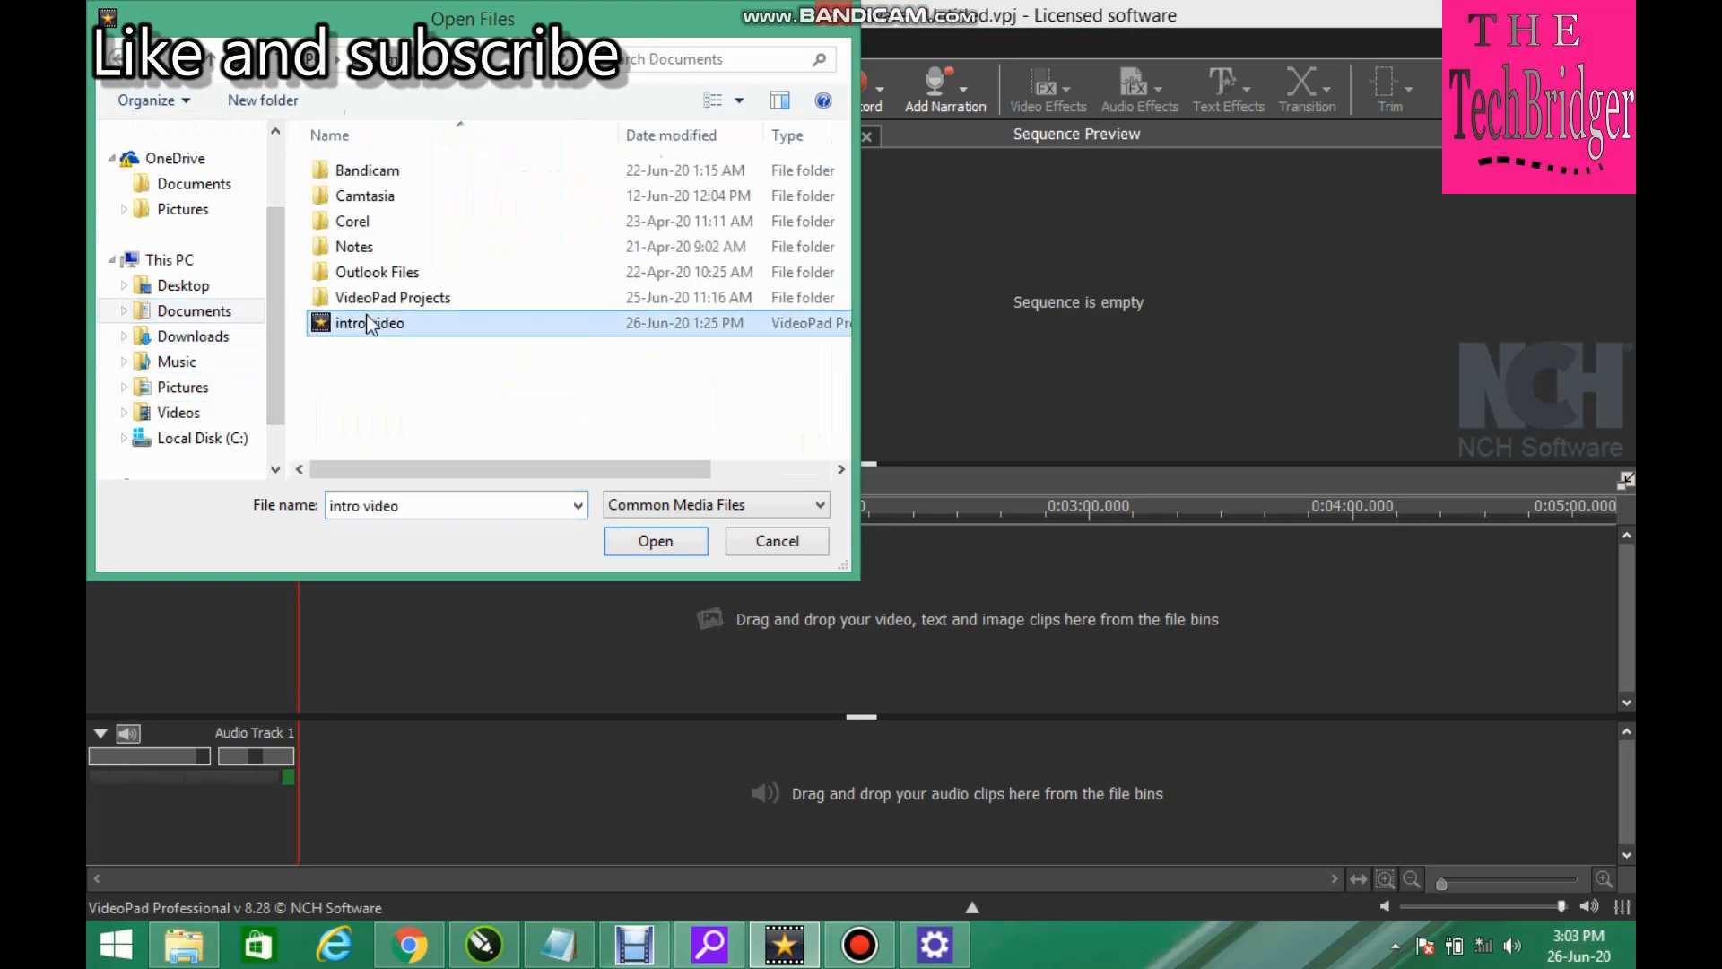
click(655, 540)
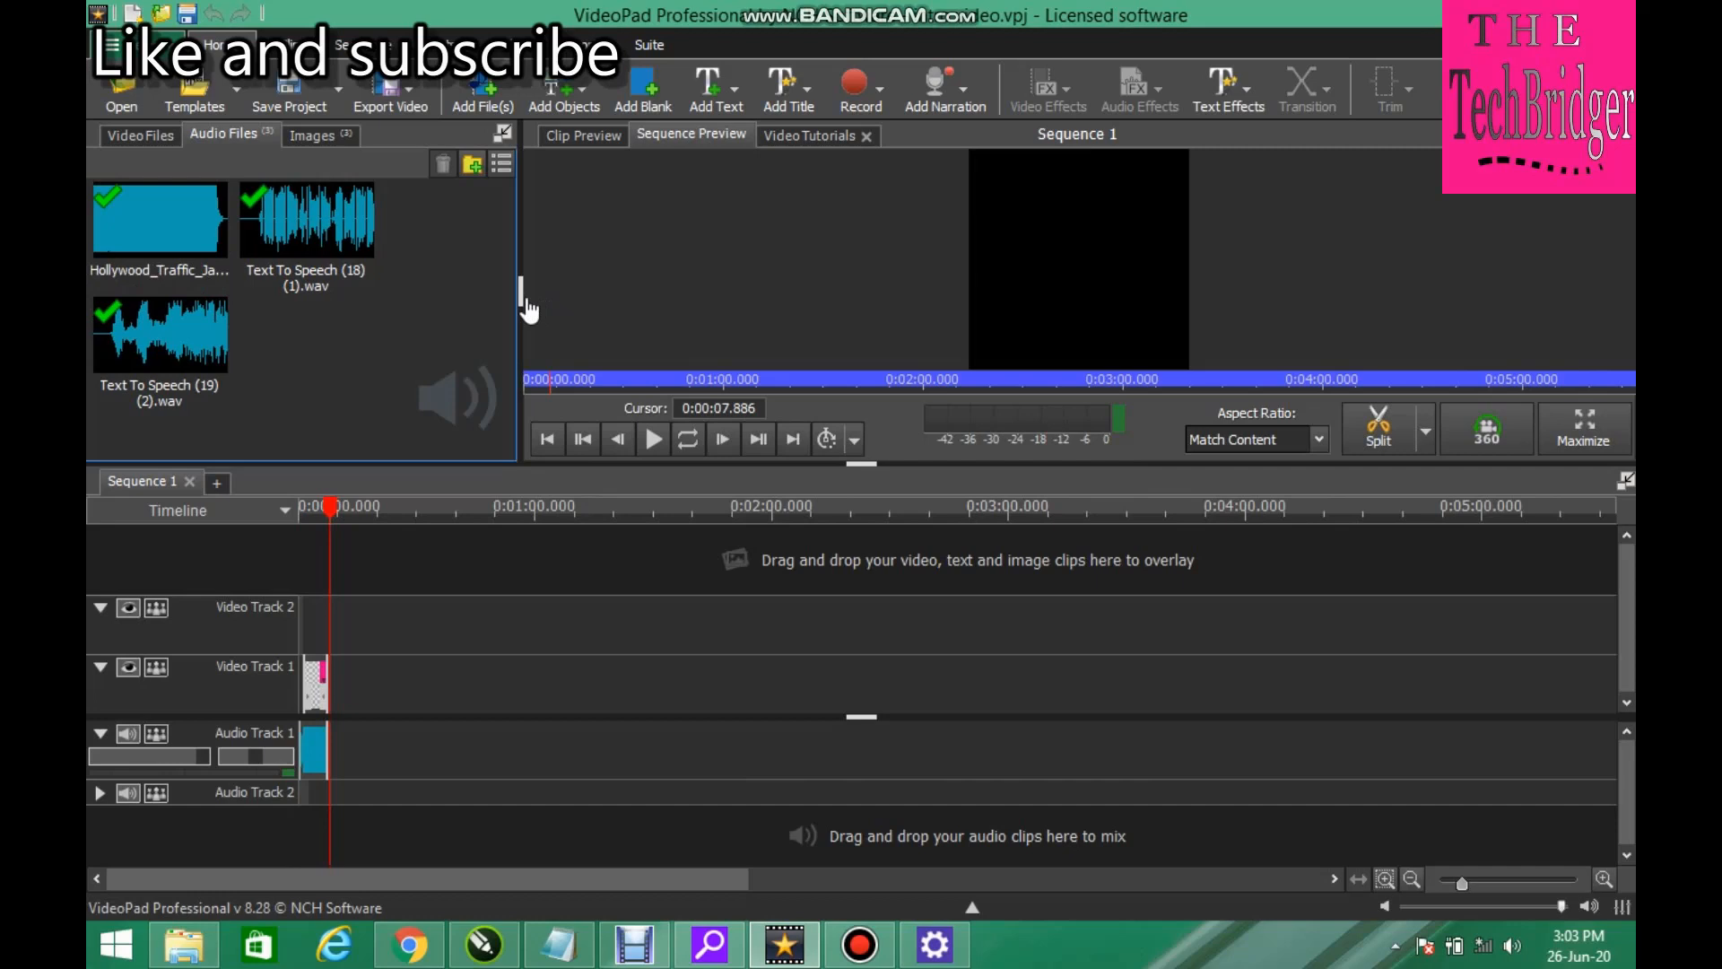
mouse_move(718, 360)
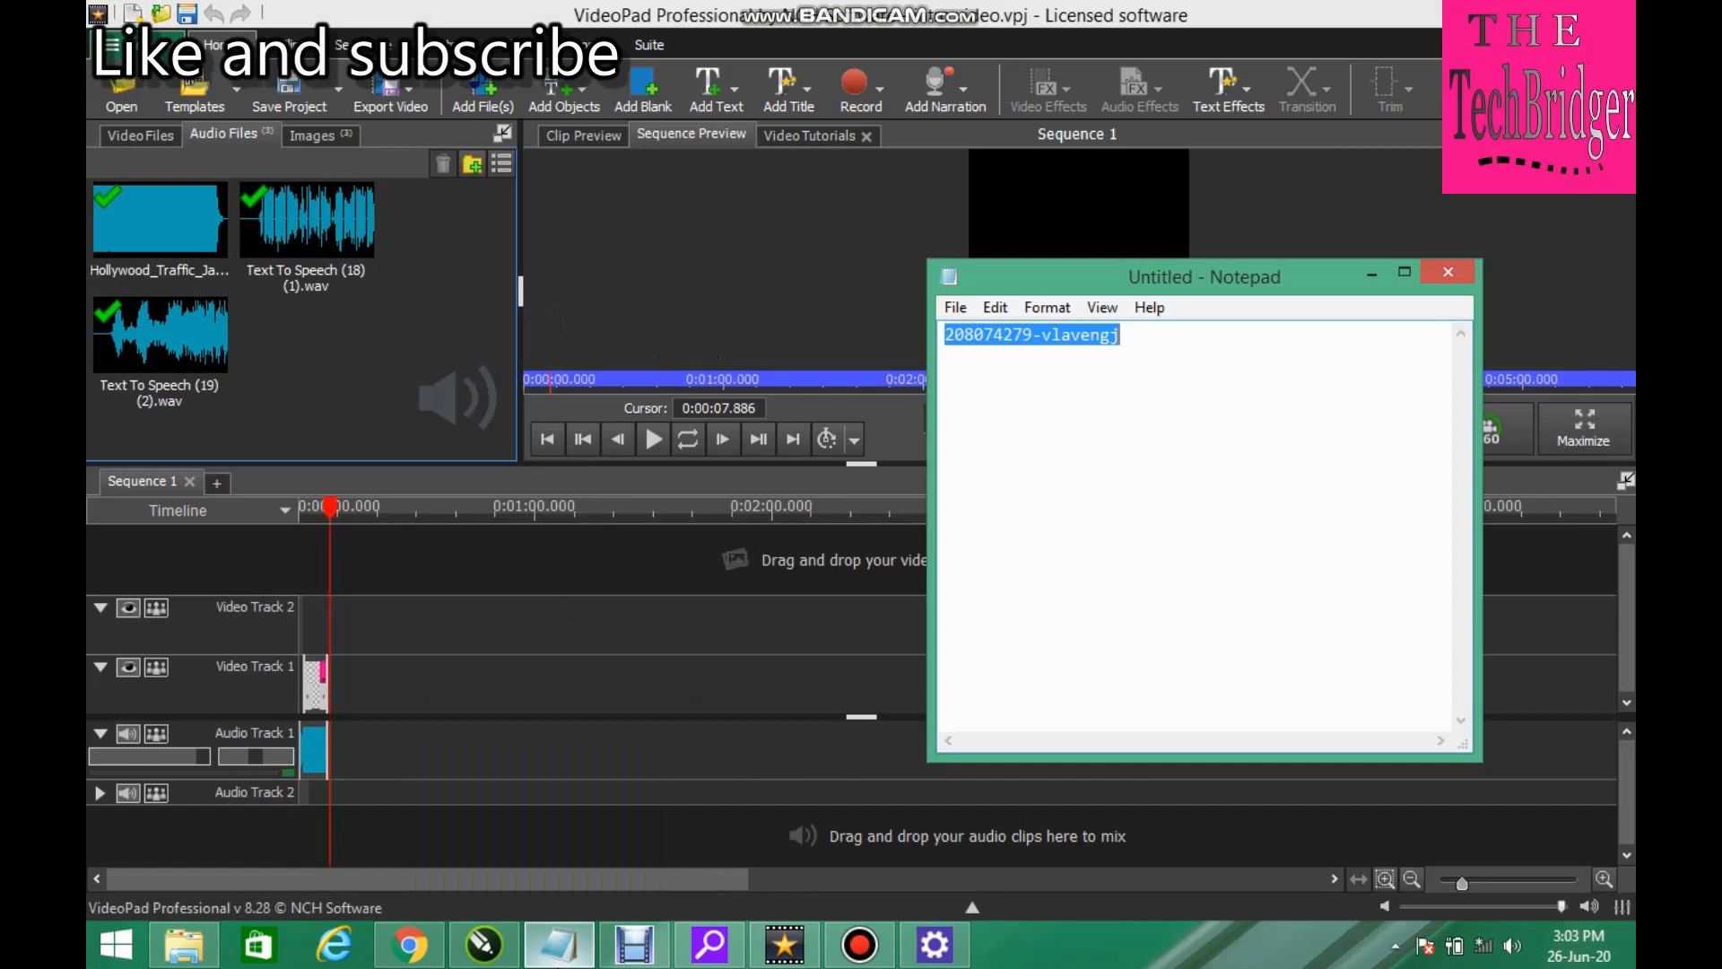
mouse_move(1154, 351)
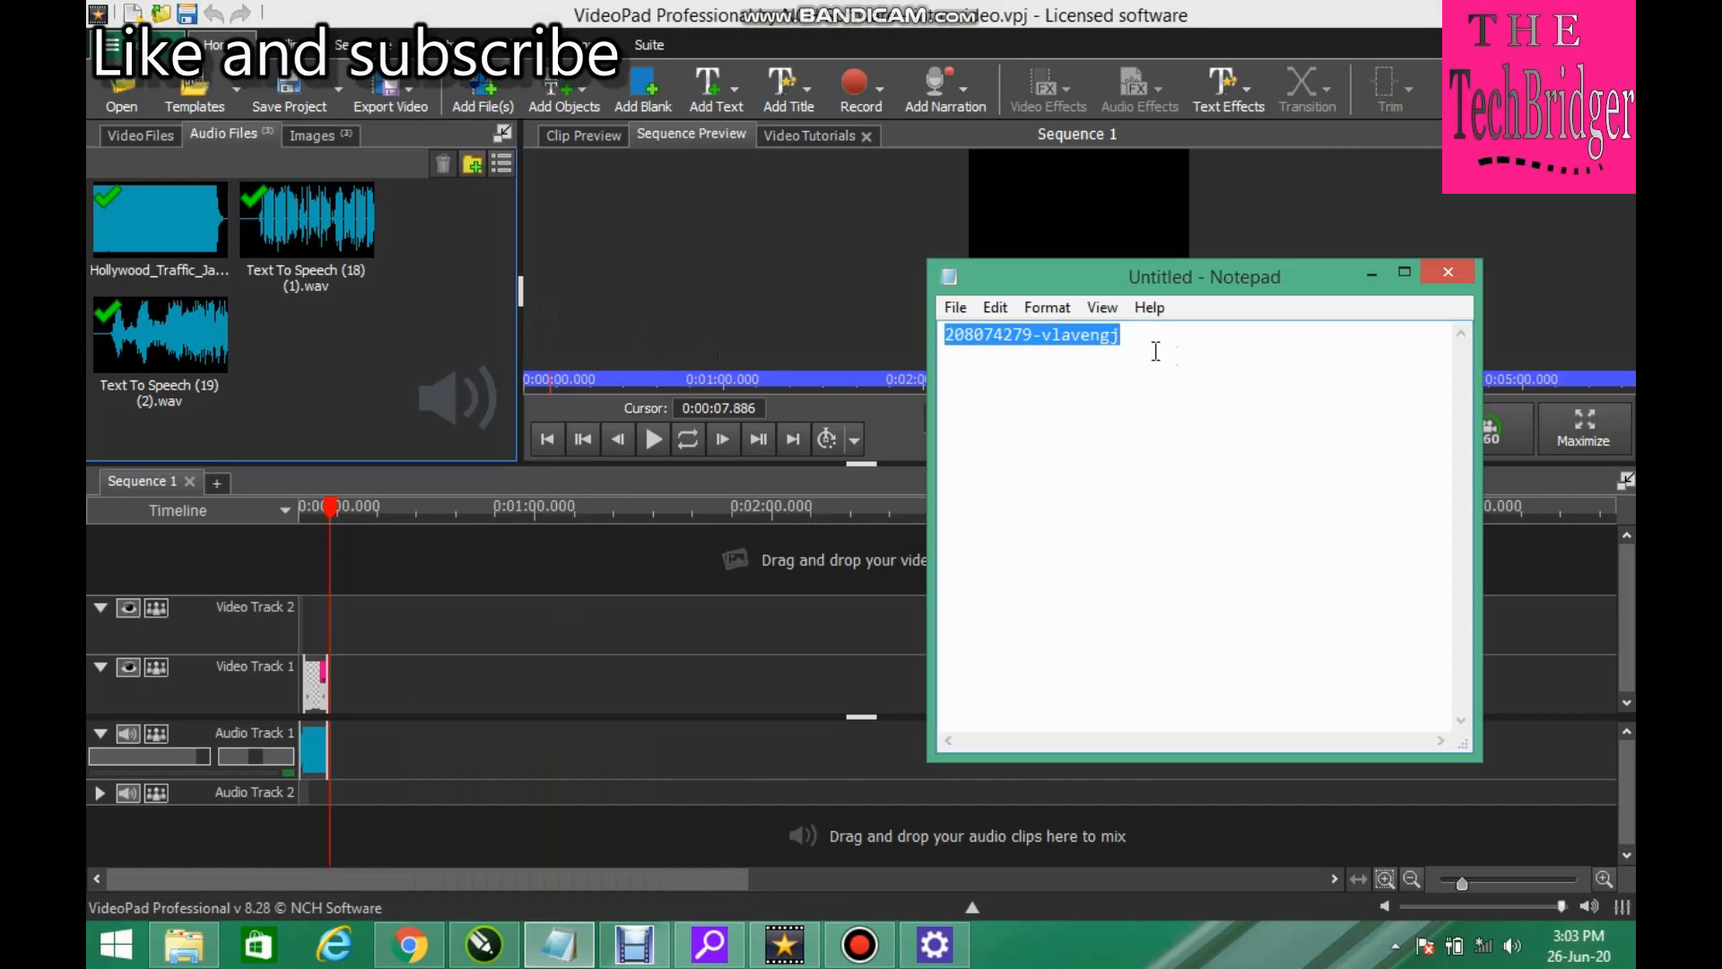
mouse_move(1410, 255)
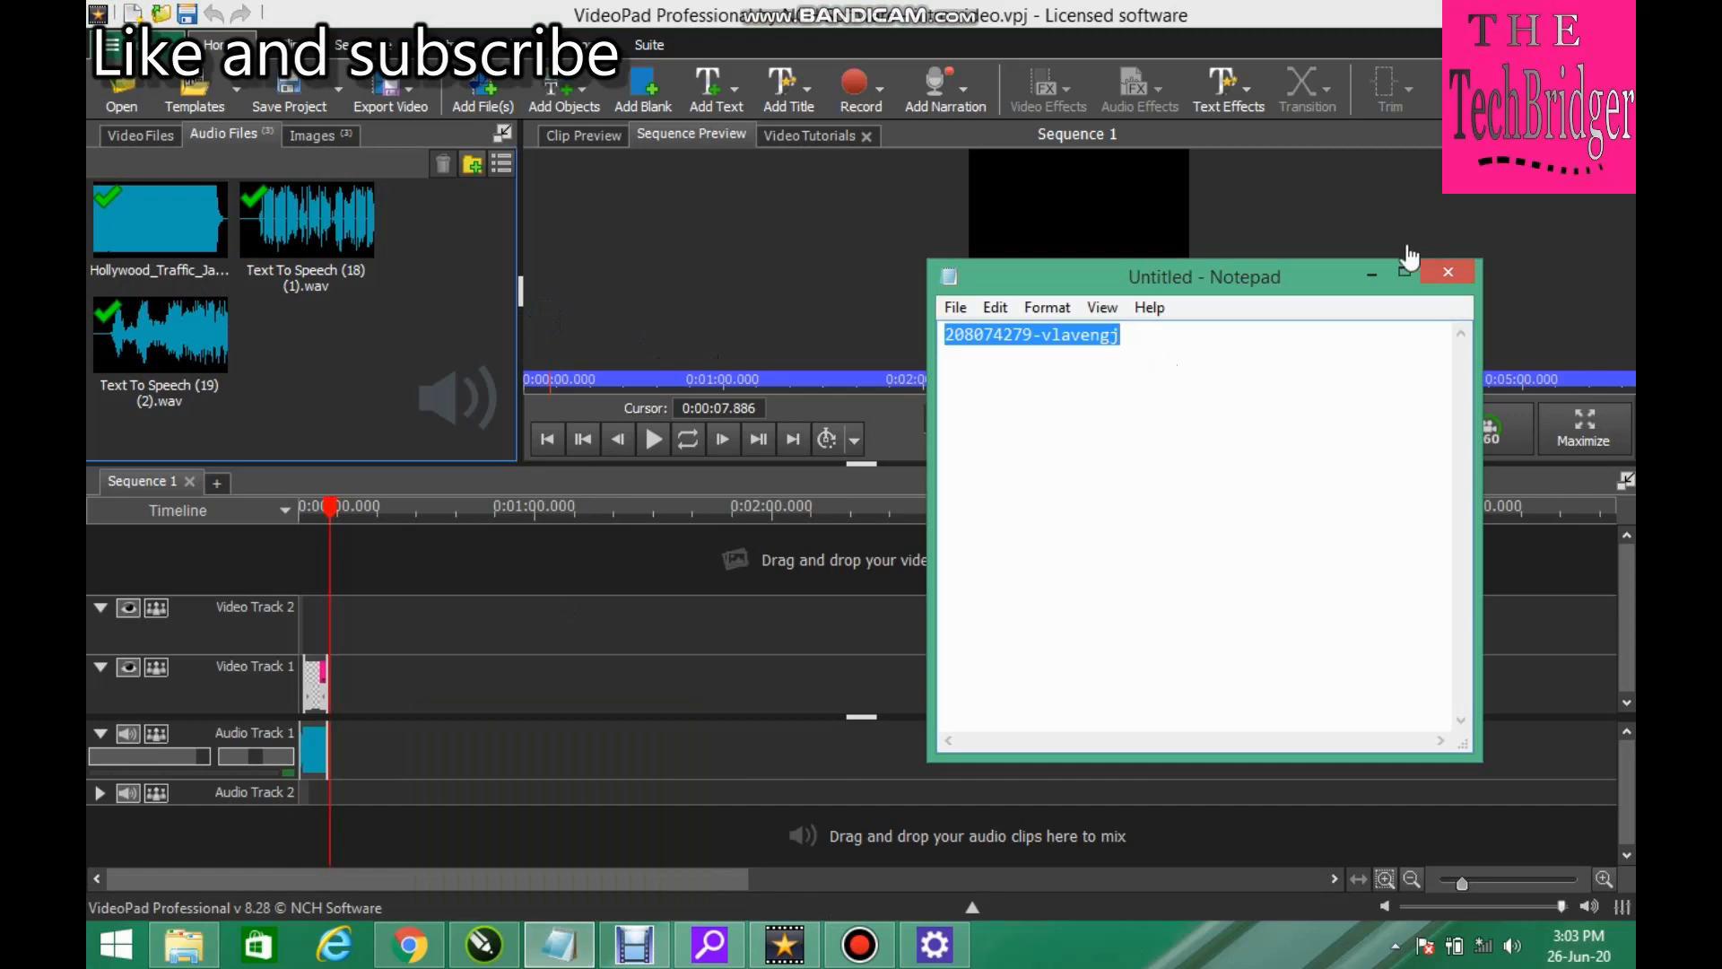
- Minimize Notepad, leaving the intro video project showing in VideoPad
click(1447, 272)
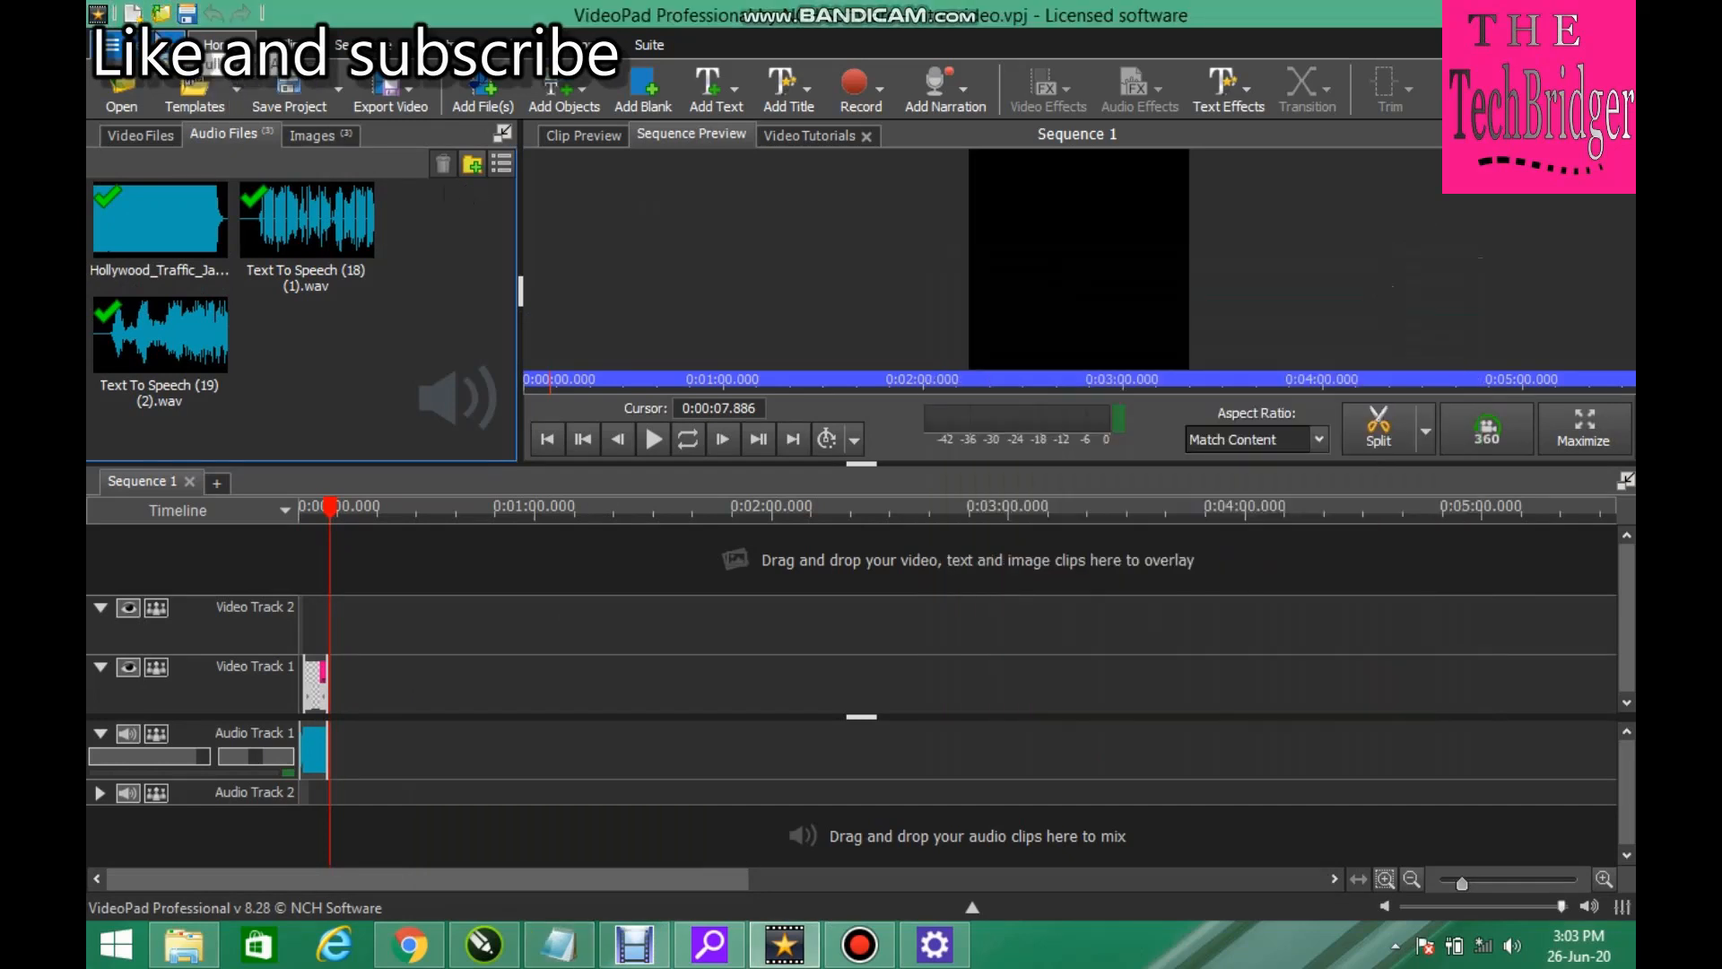
click(102, 15)
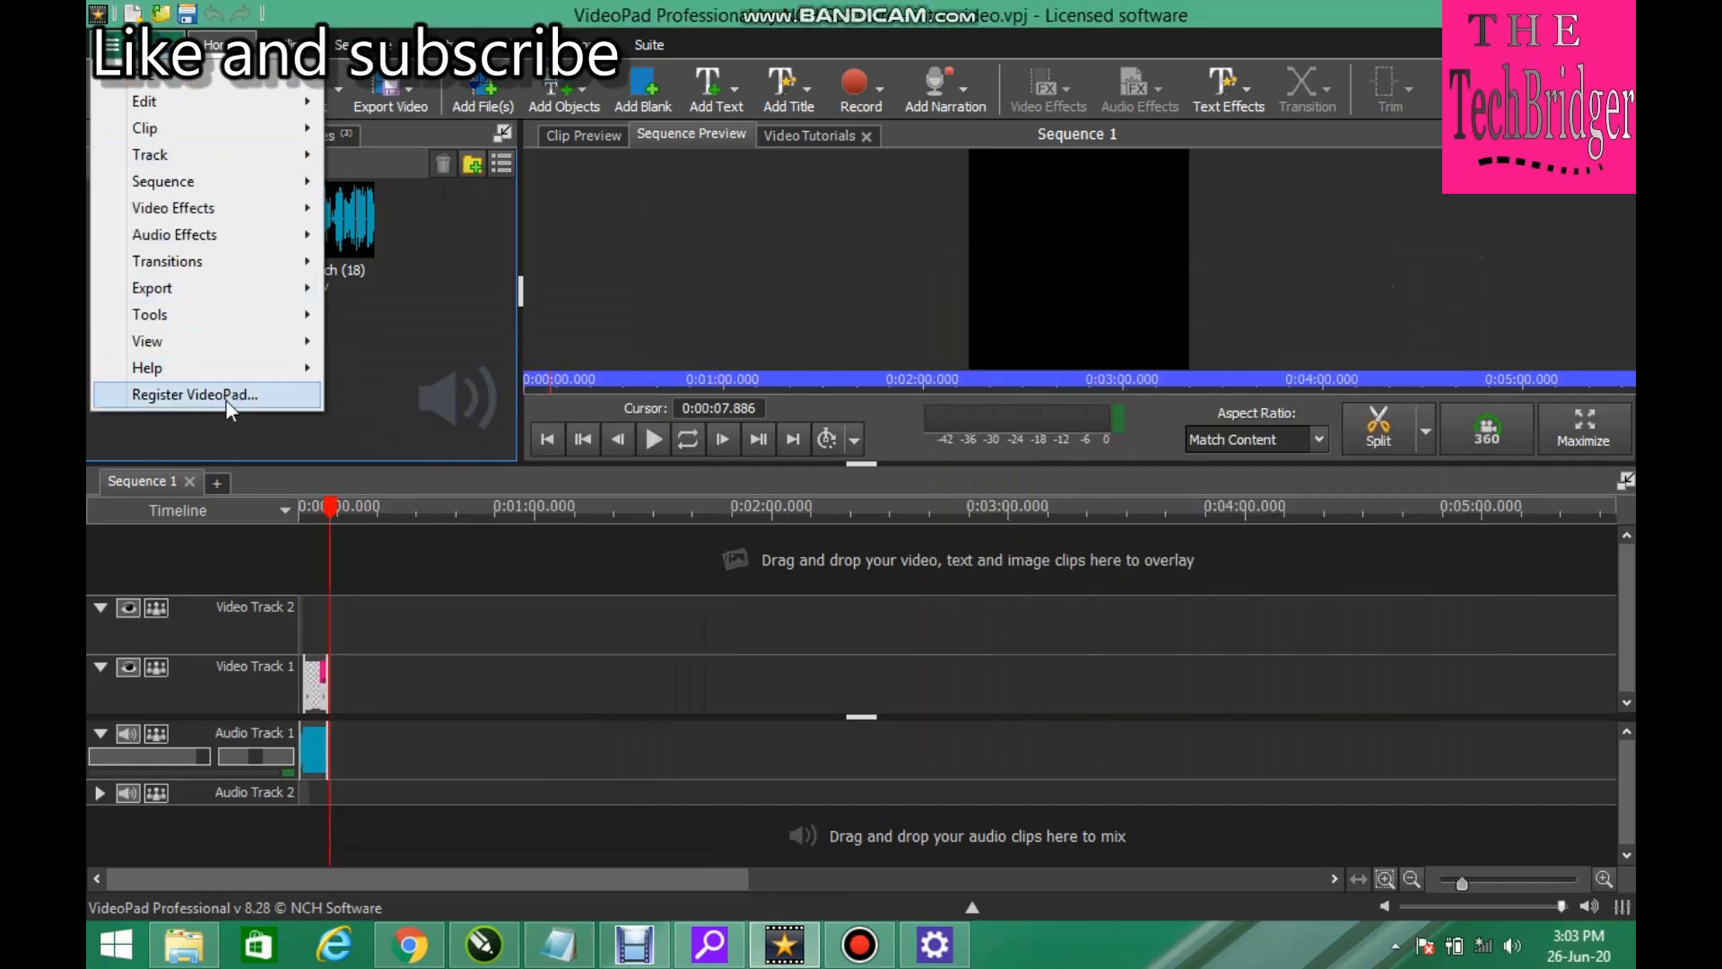
click(195, 395)
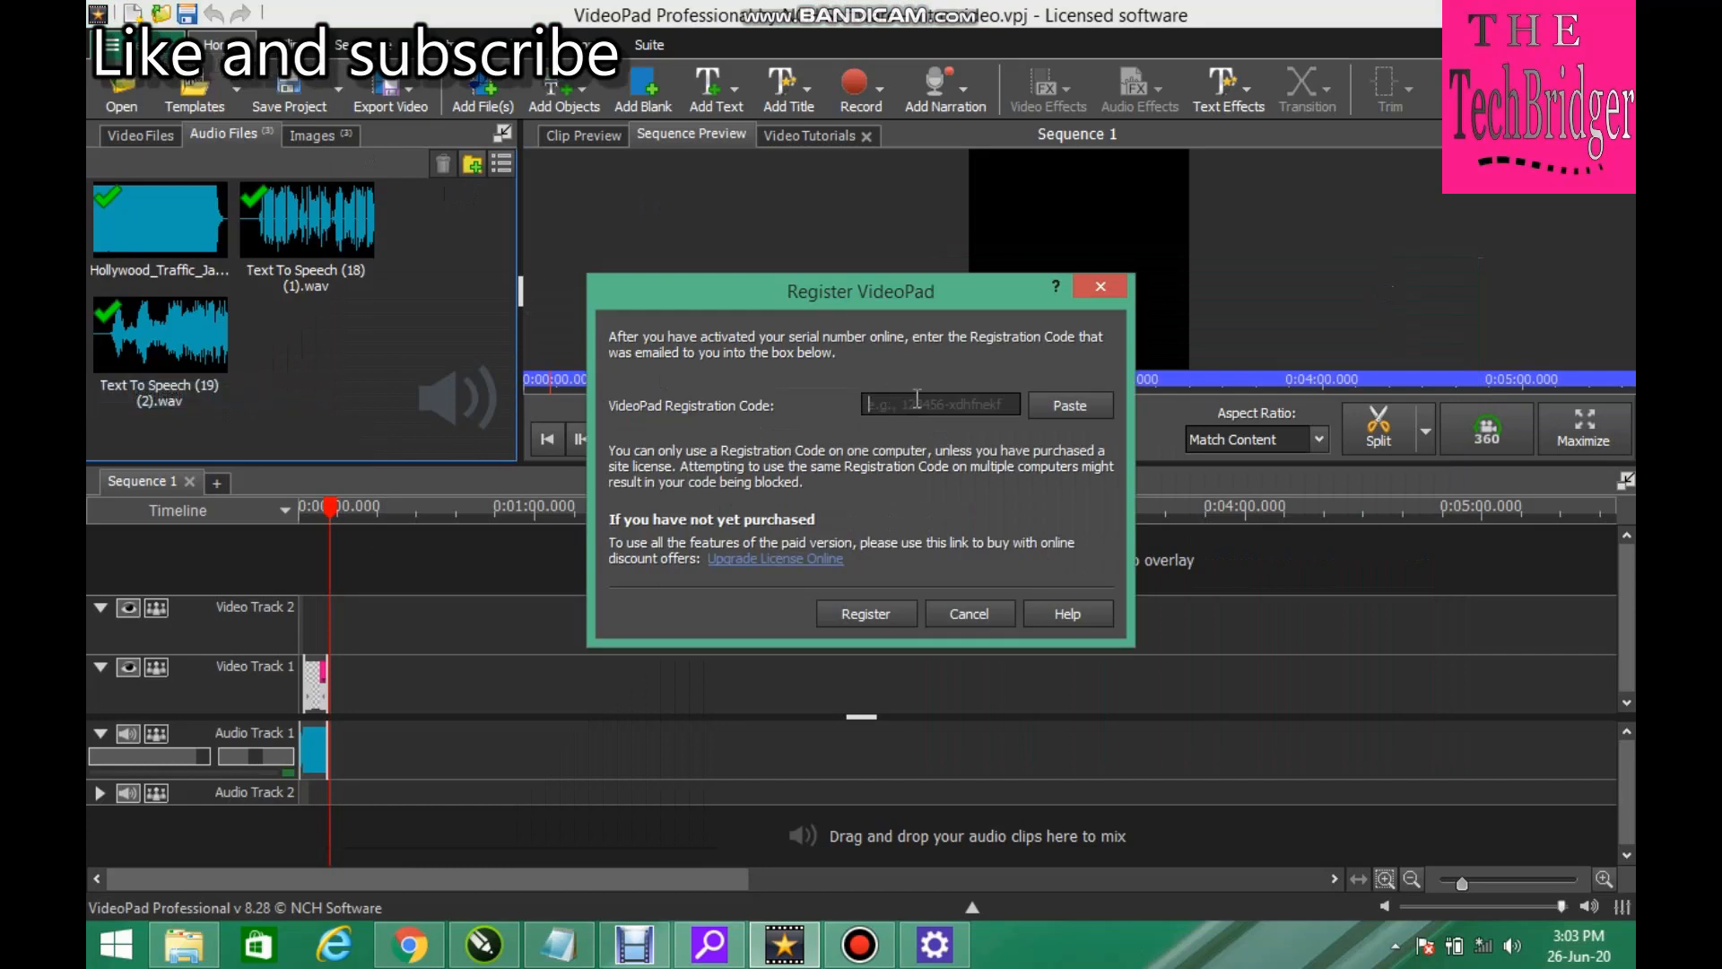
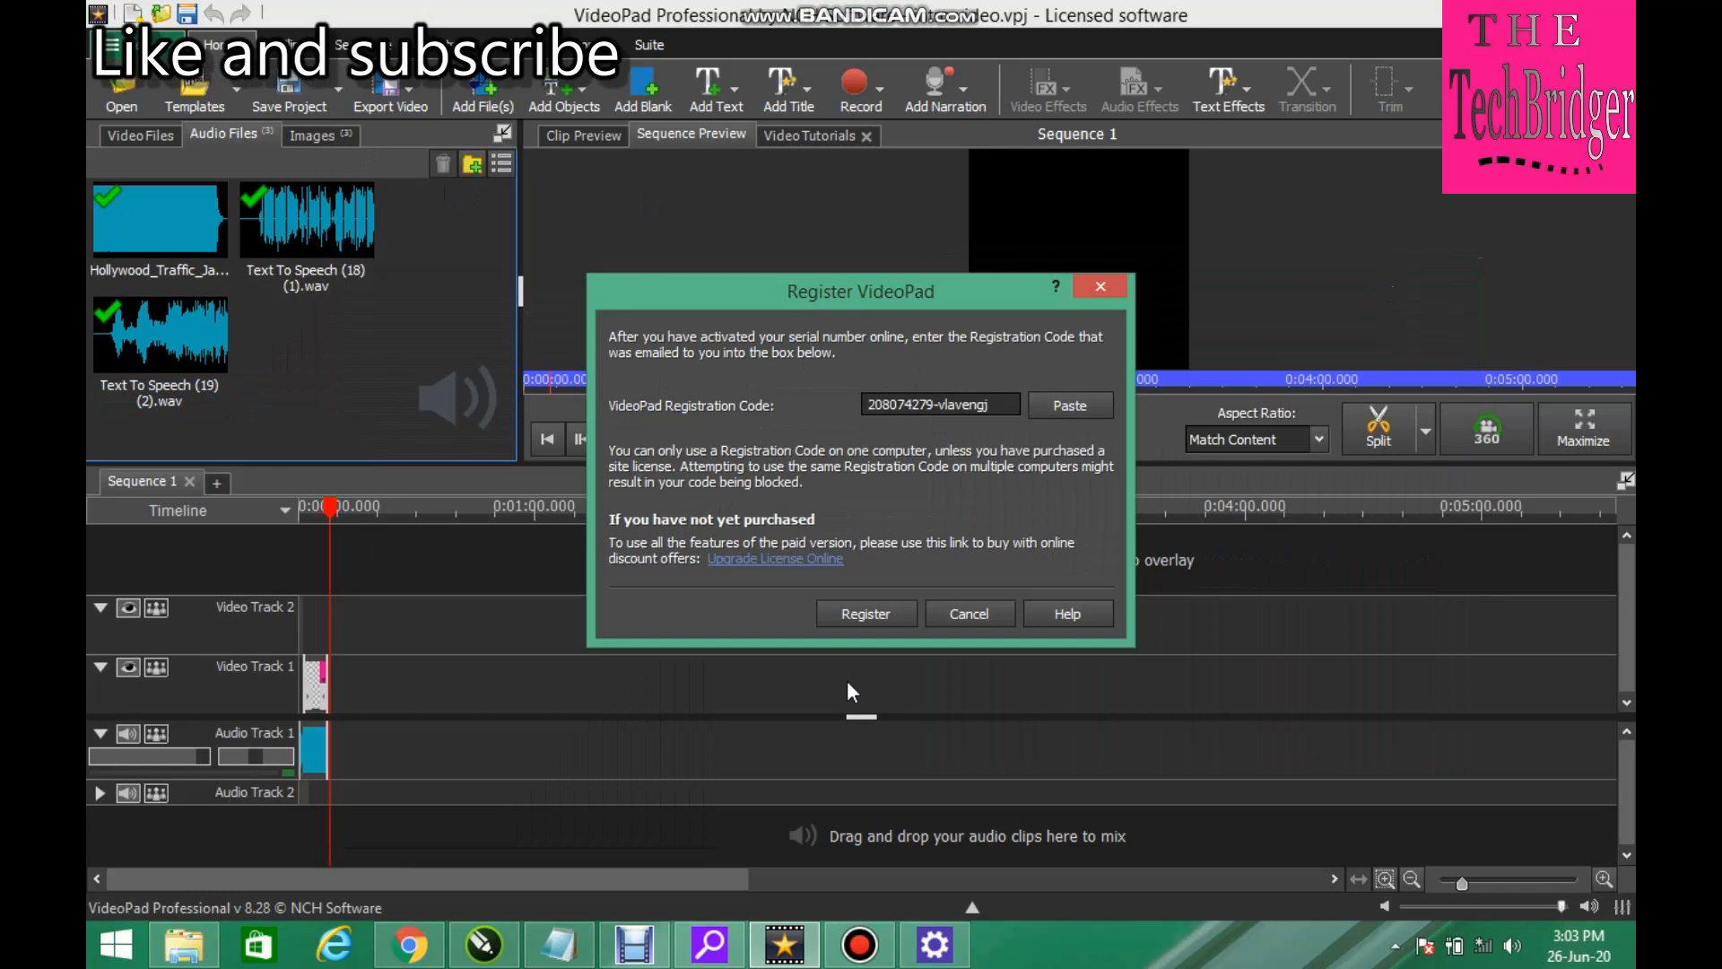
mouse_move(793, 186)
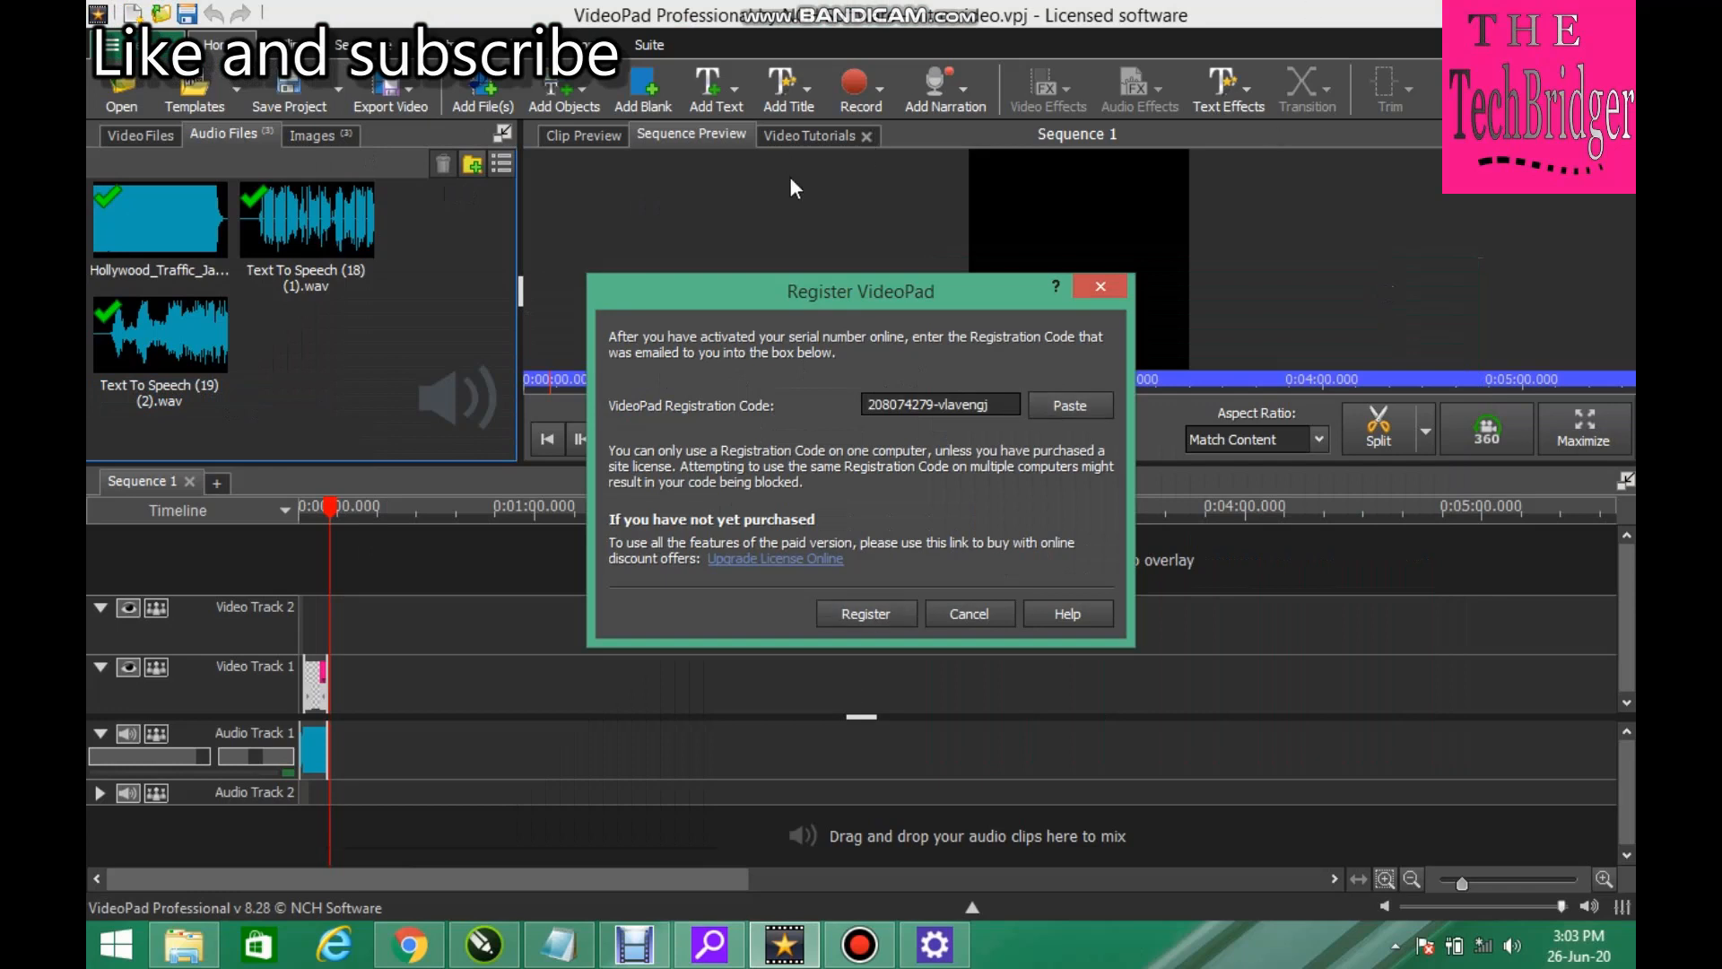
mouse_move(972, 611)
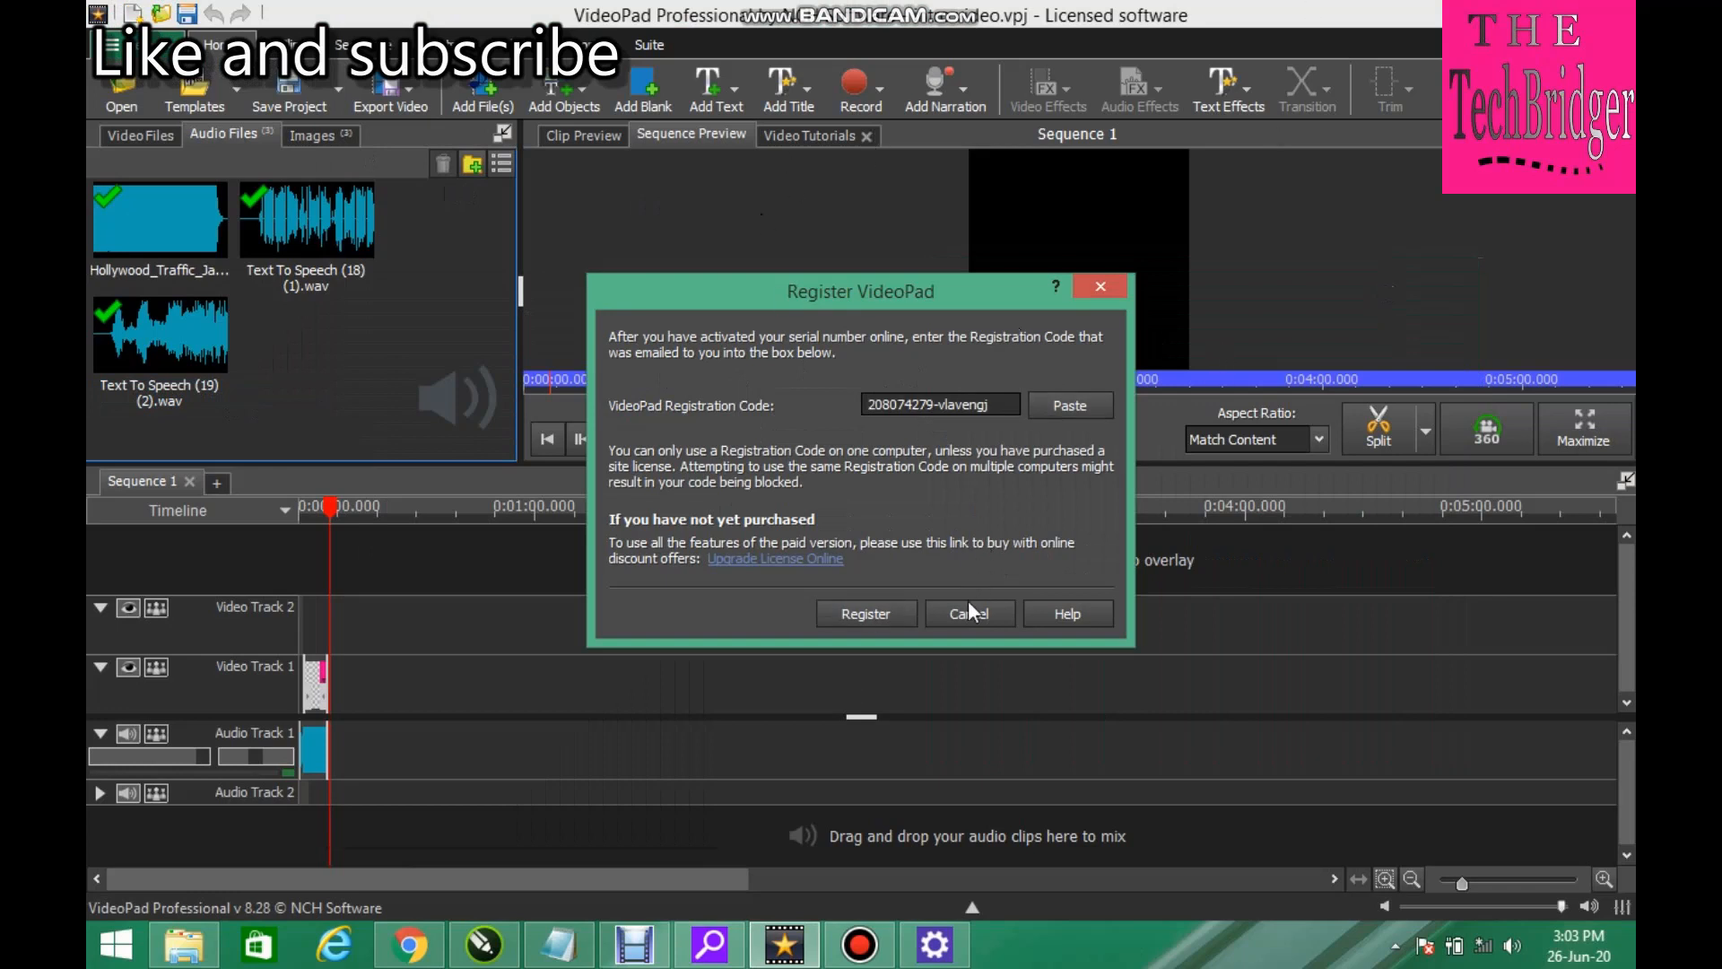
click(968, 613)
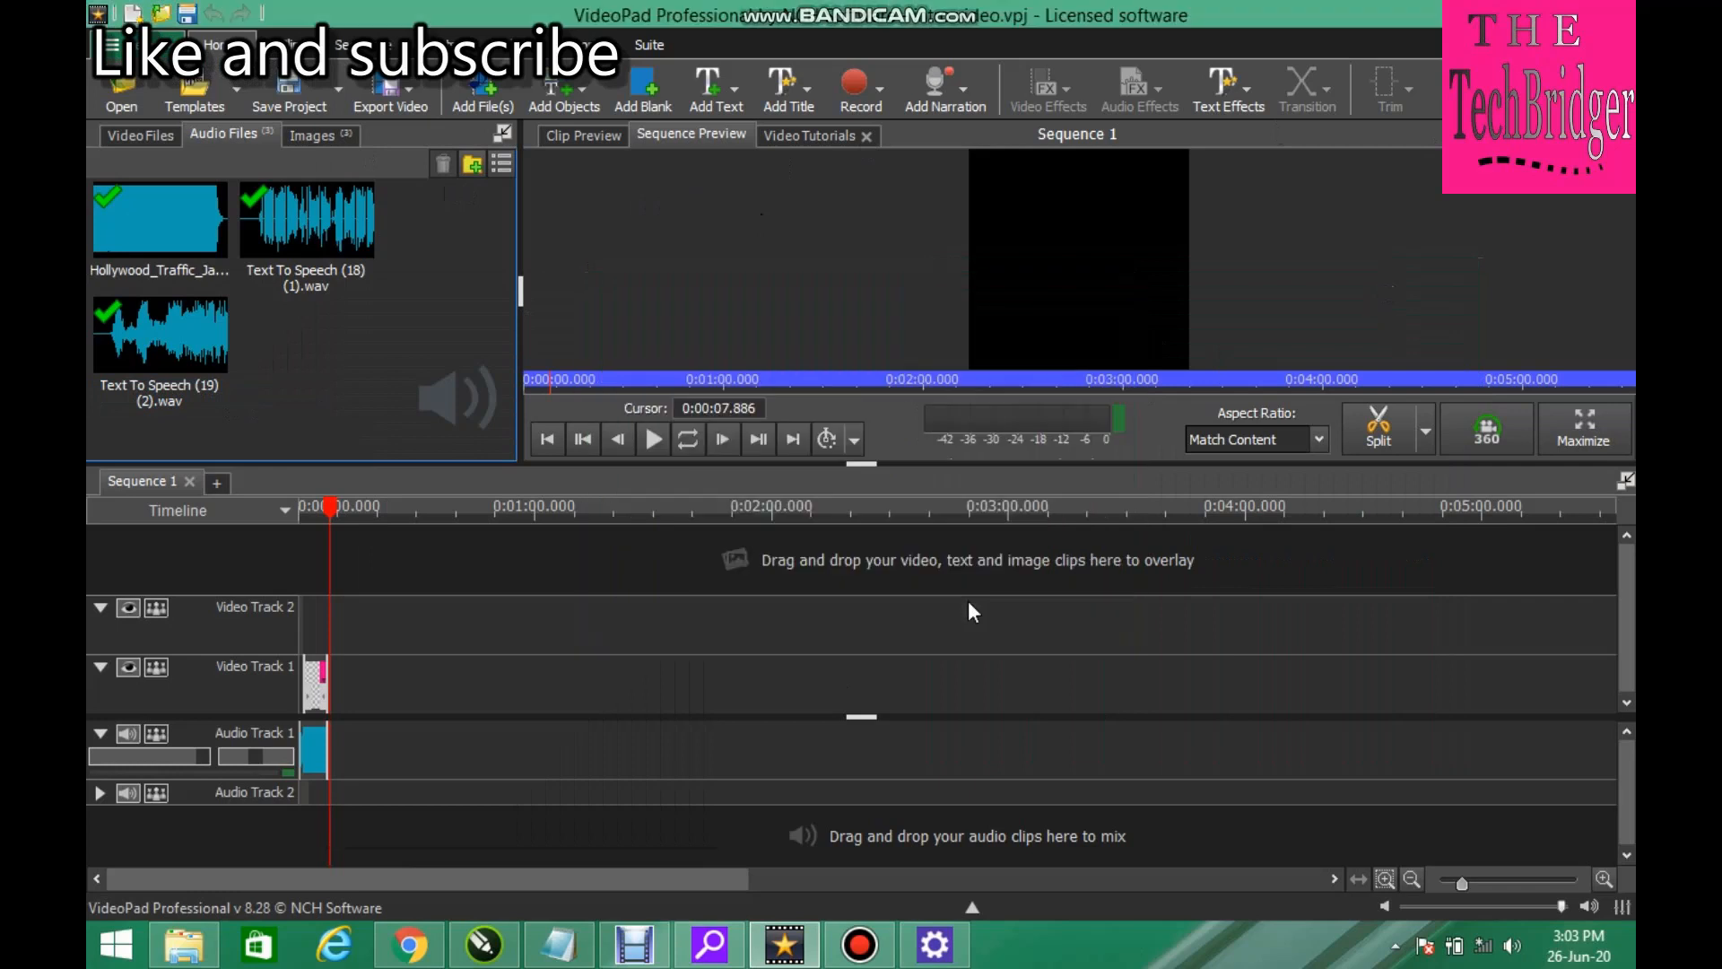